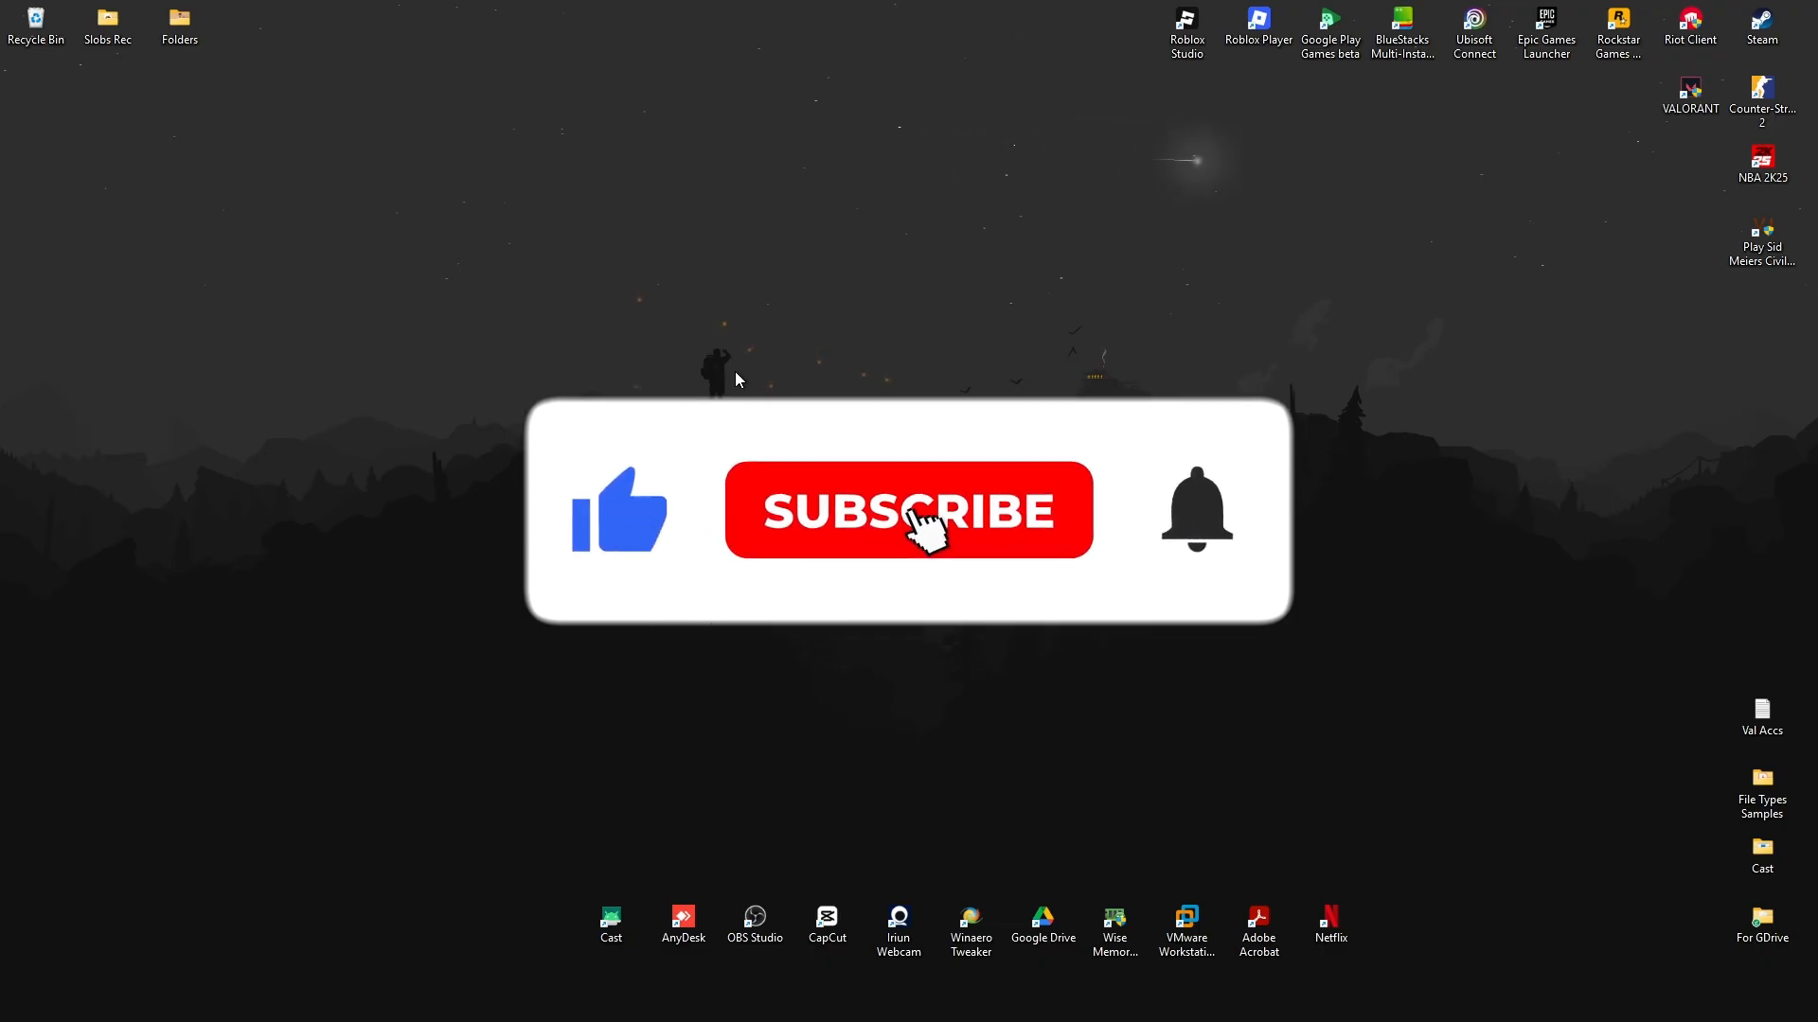
# Search Windows for "media Player", then "microsoft Store", and launch Microsoft Store.
pyautogui.click(908, 510)
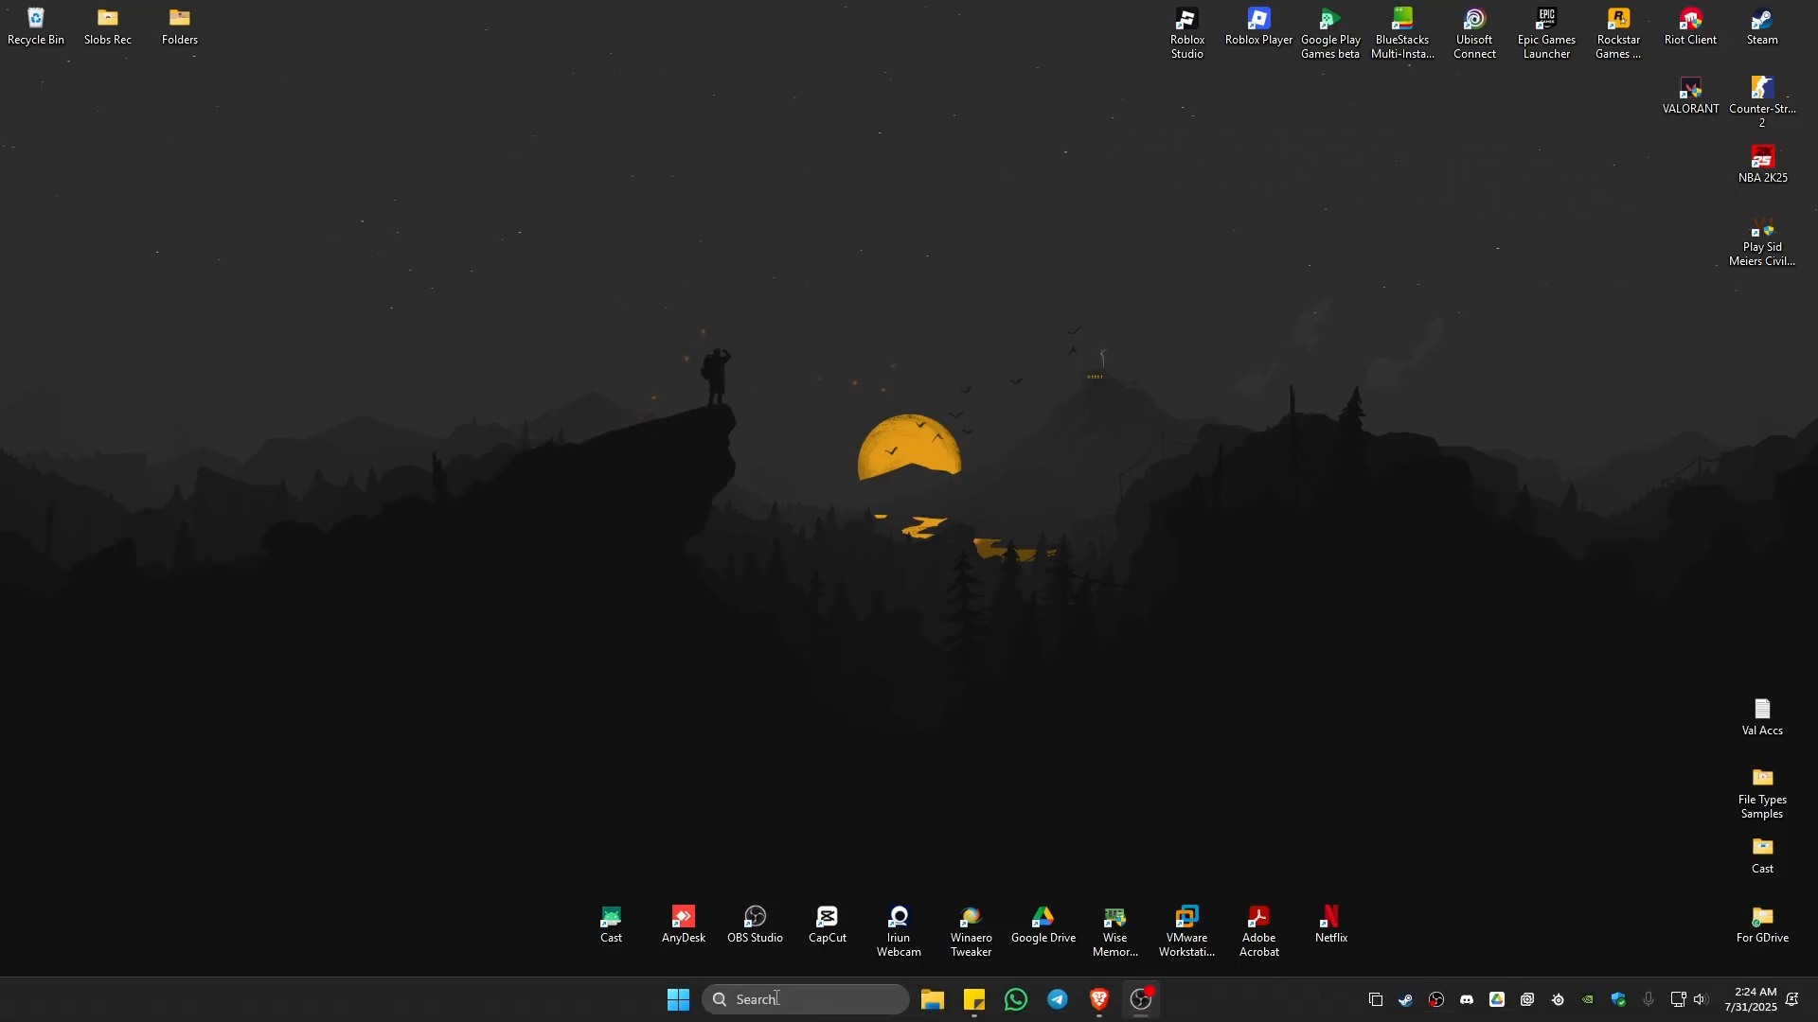
pyautogui.click(804, 1000)
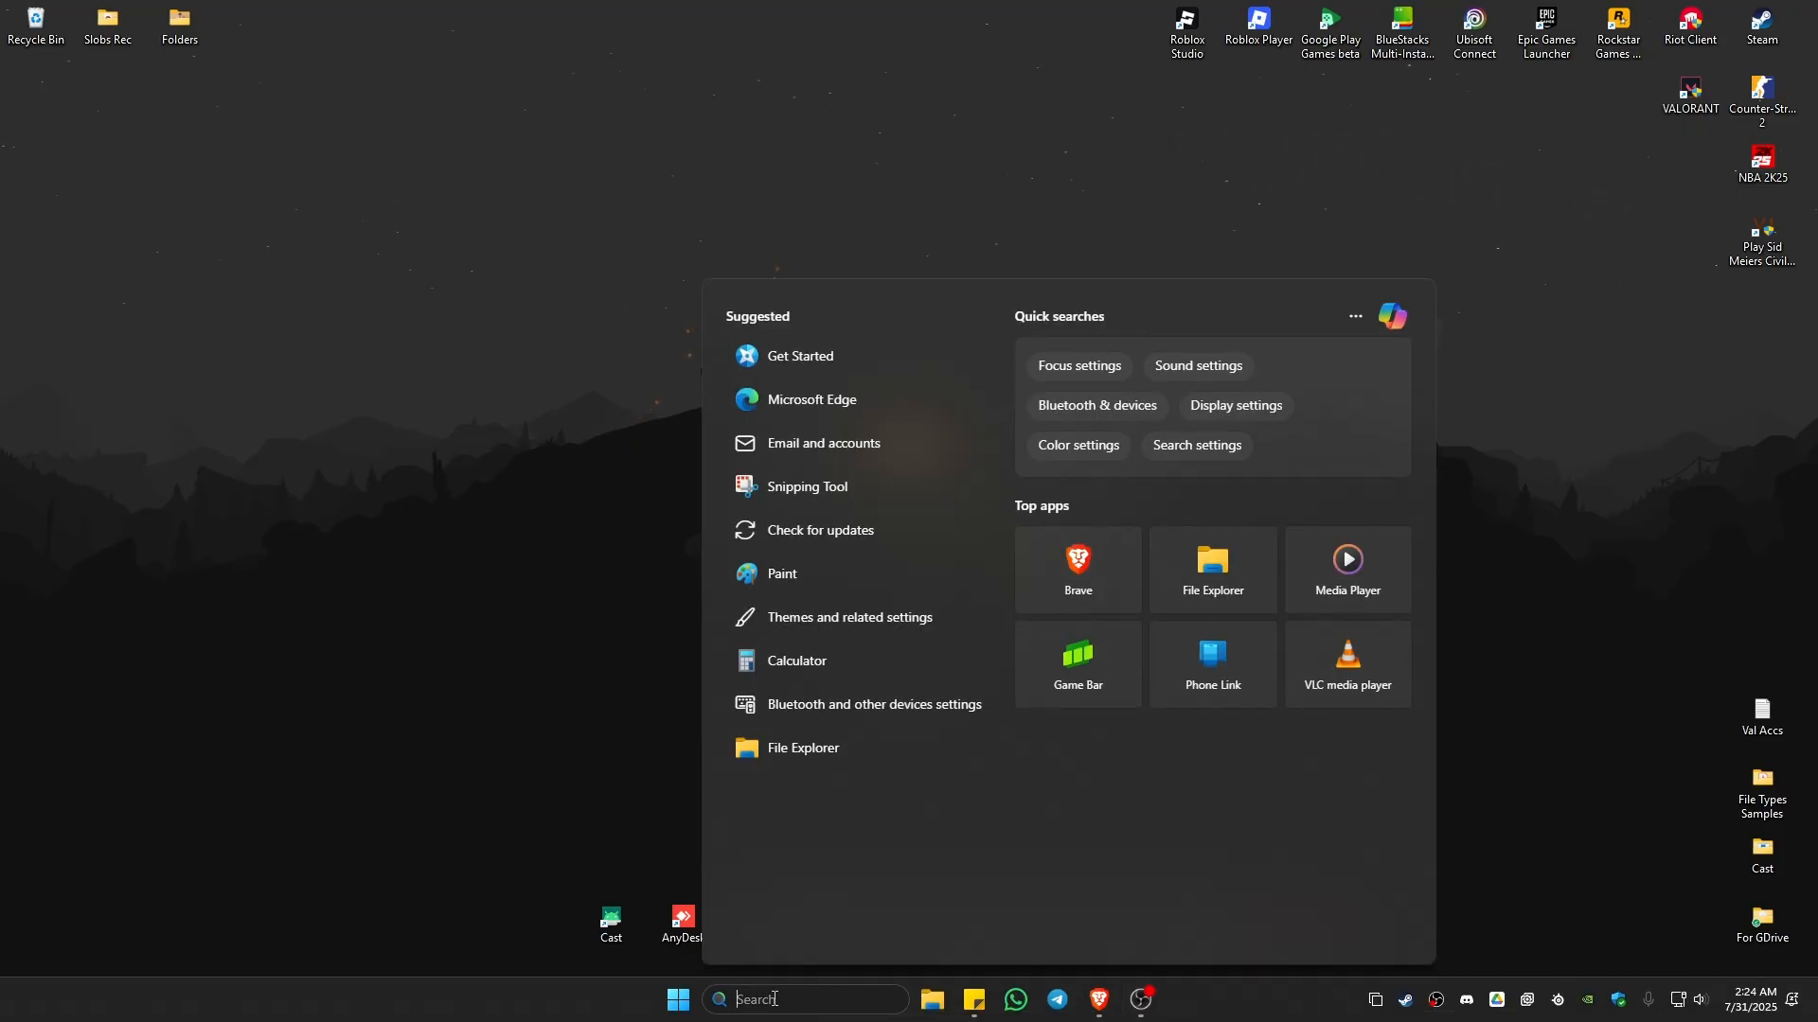
pyautogui.write('media Player')
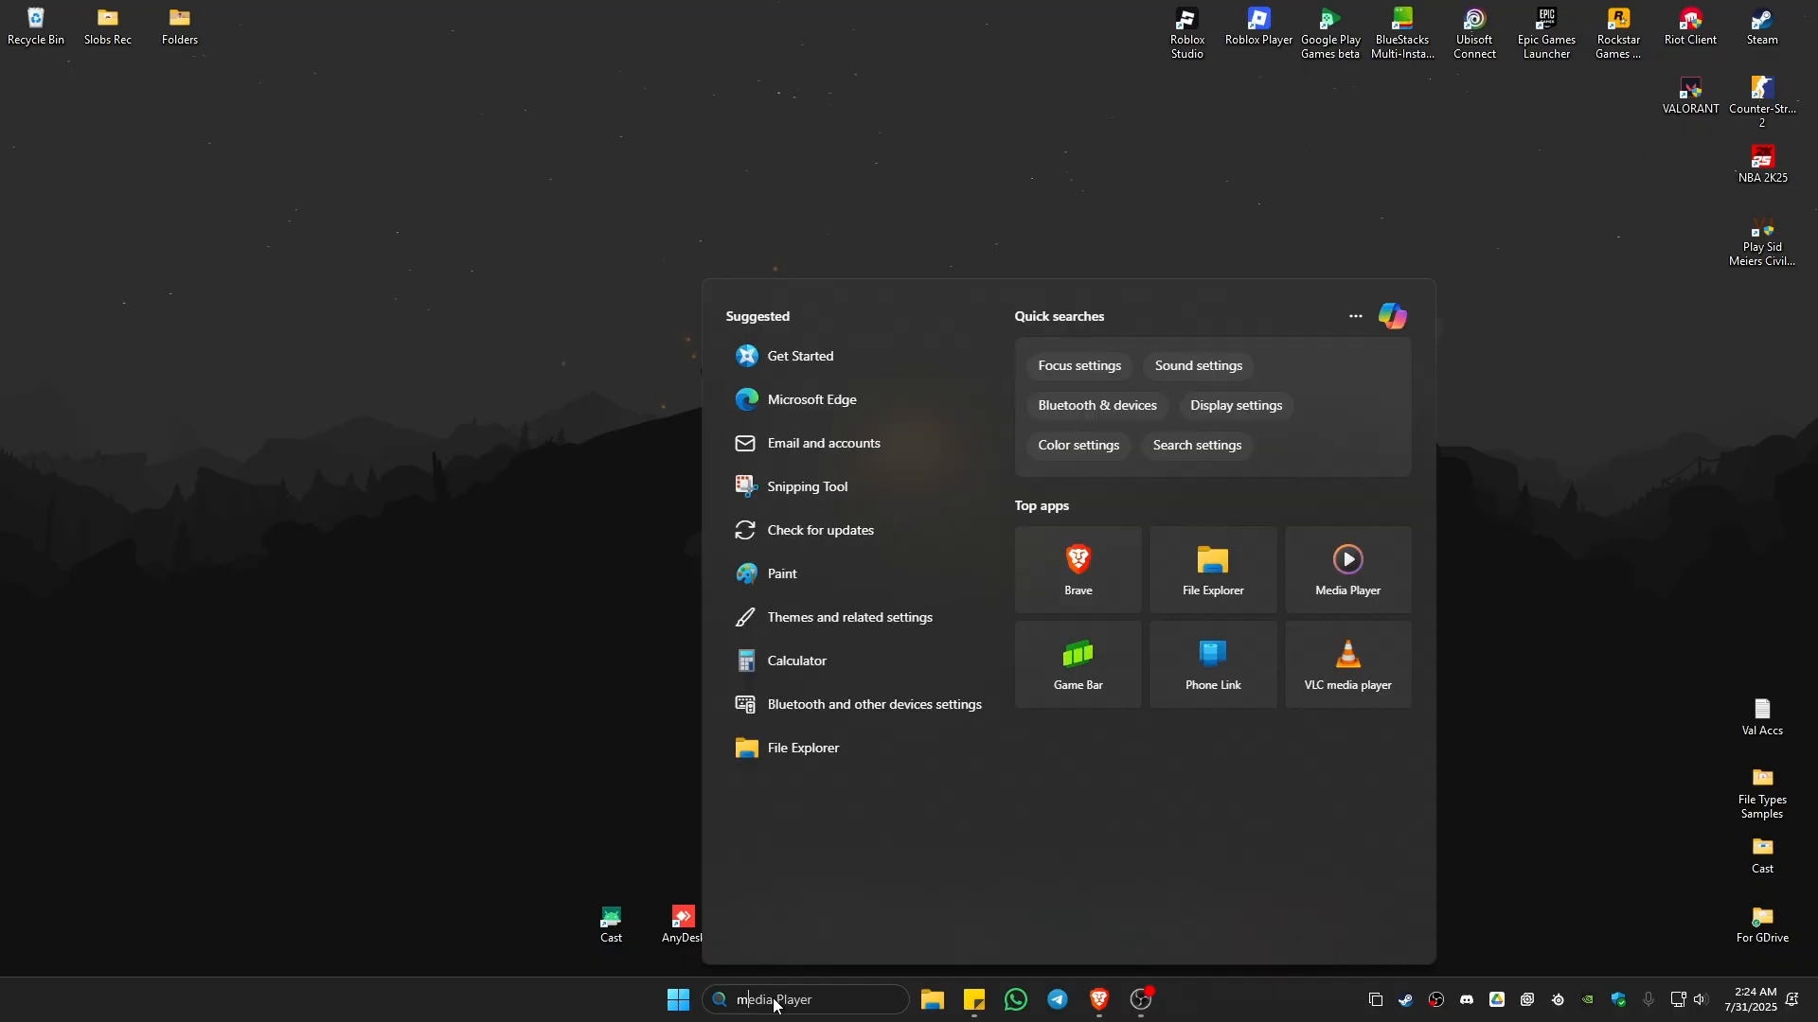
pyautogui.write('microsoft Store')
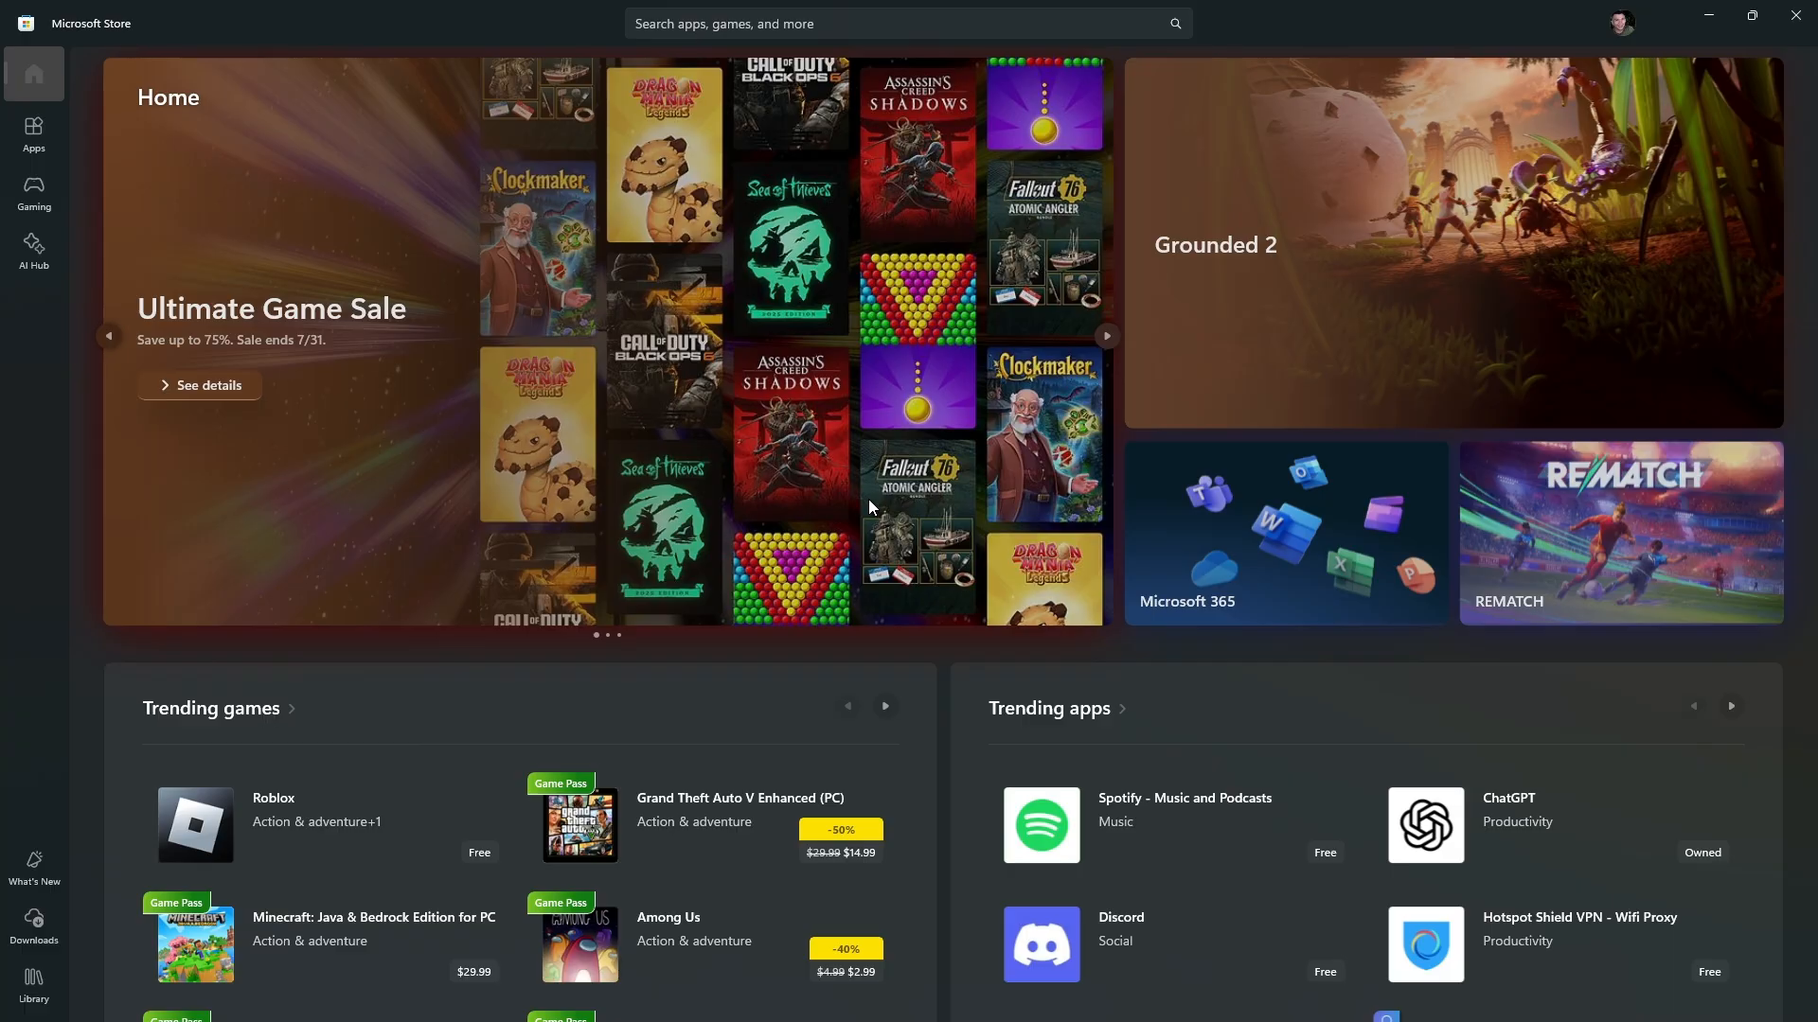
pyautogui.moveTo(1621, 21)
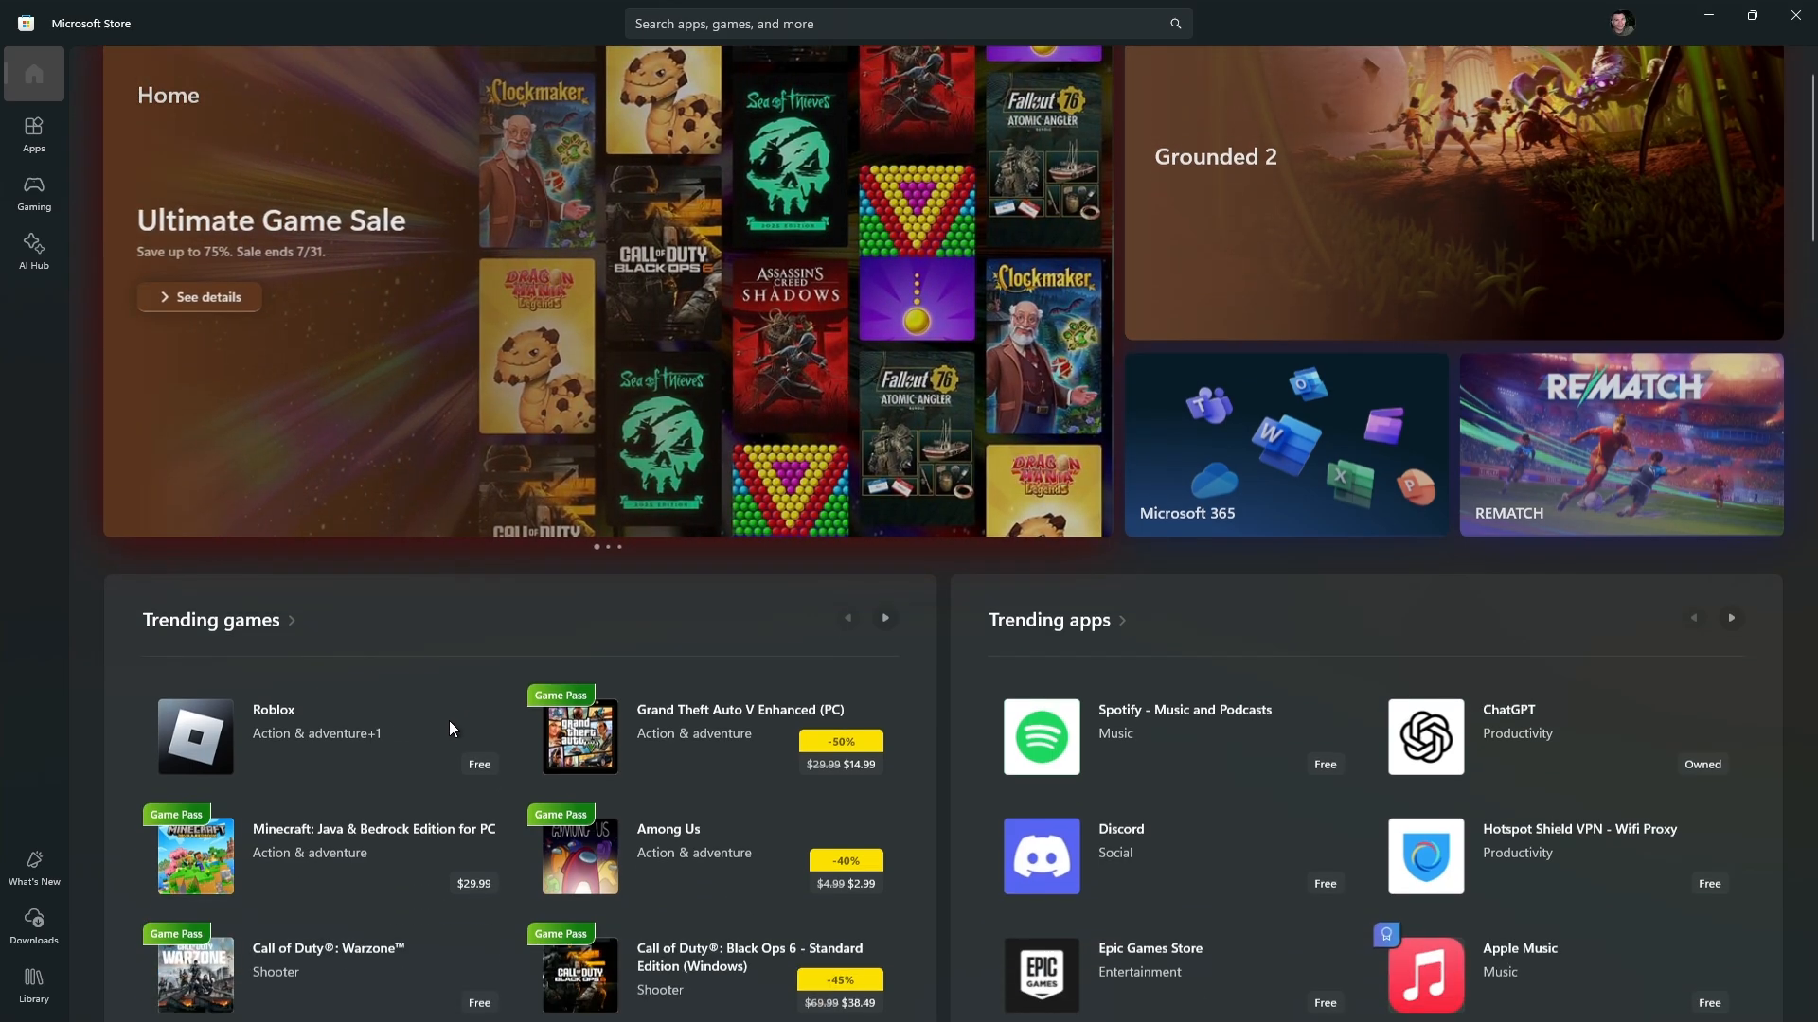
pyautogui.scroll(-3)
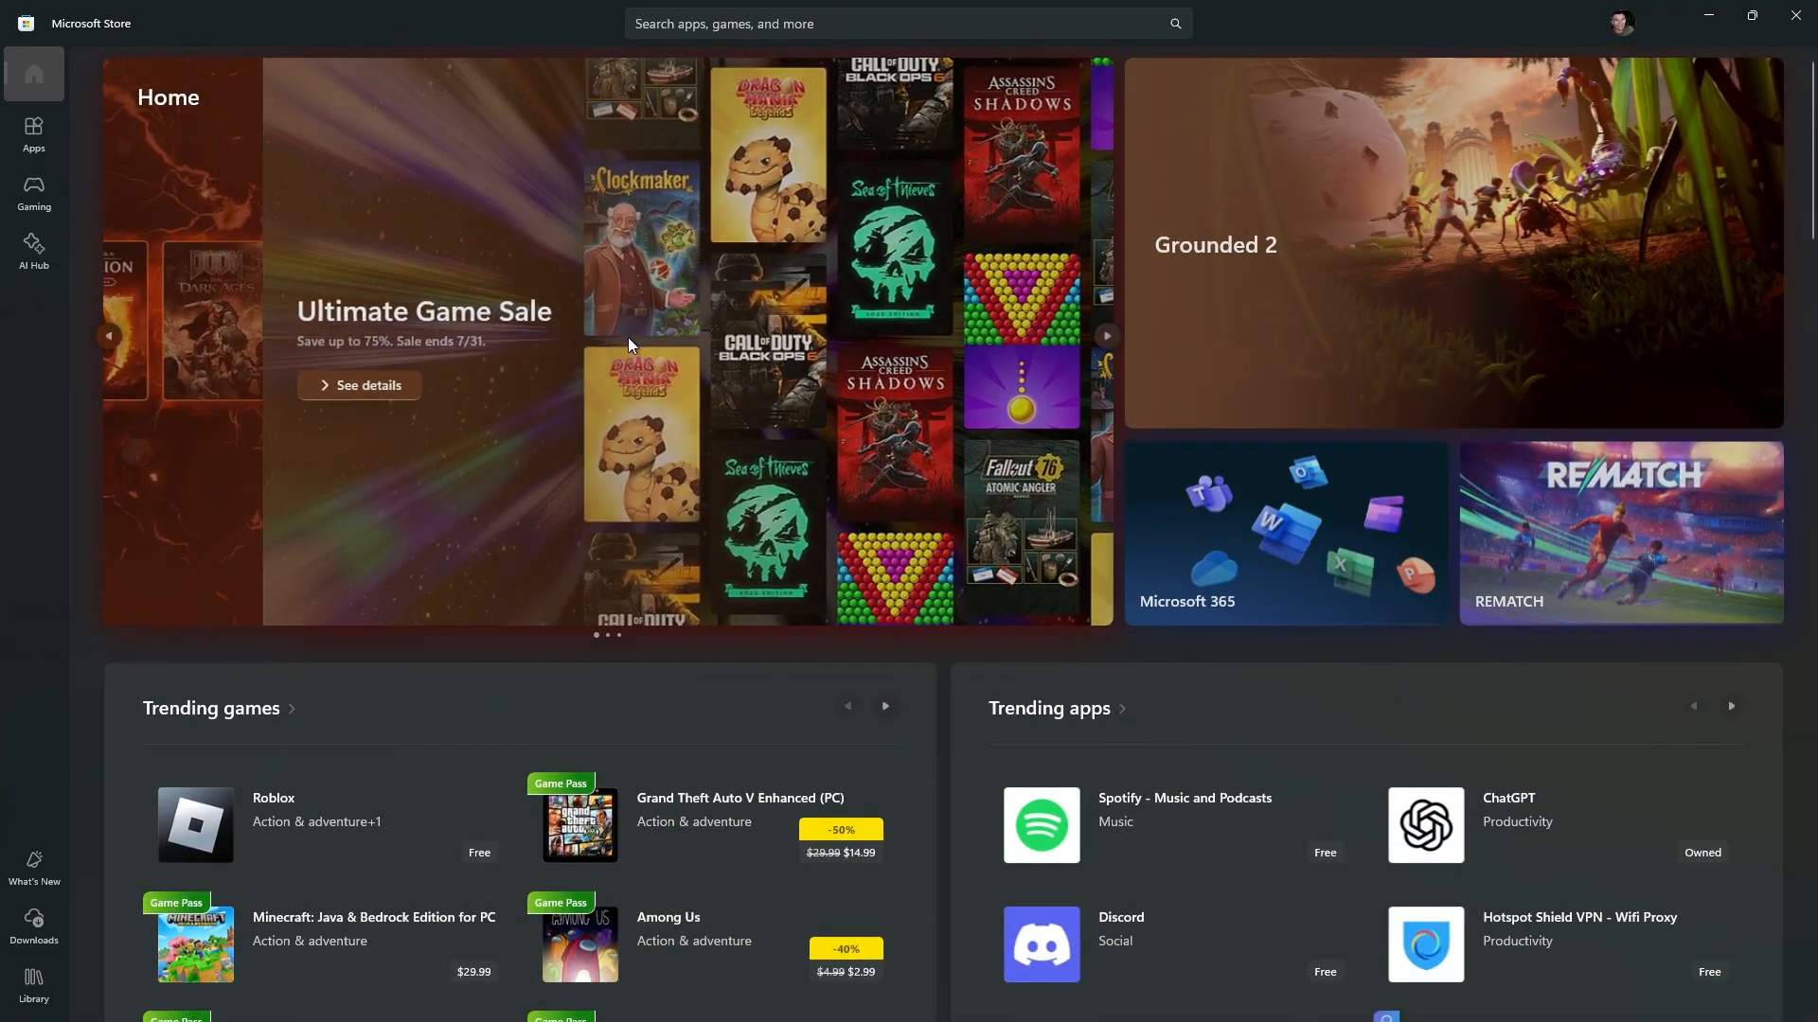
# Browse the Apps section's best-selling and essential apps and return to the top.
pyautogui.click(34, 133)
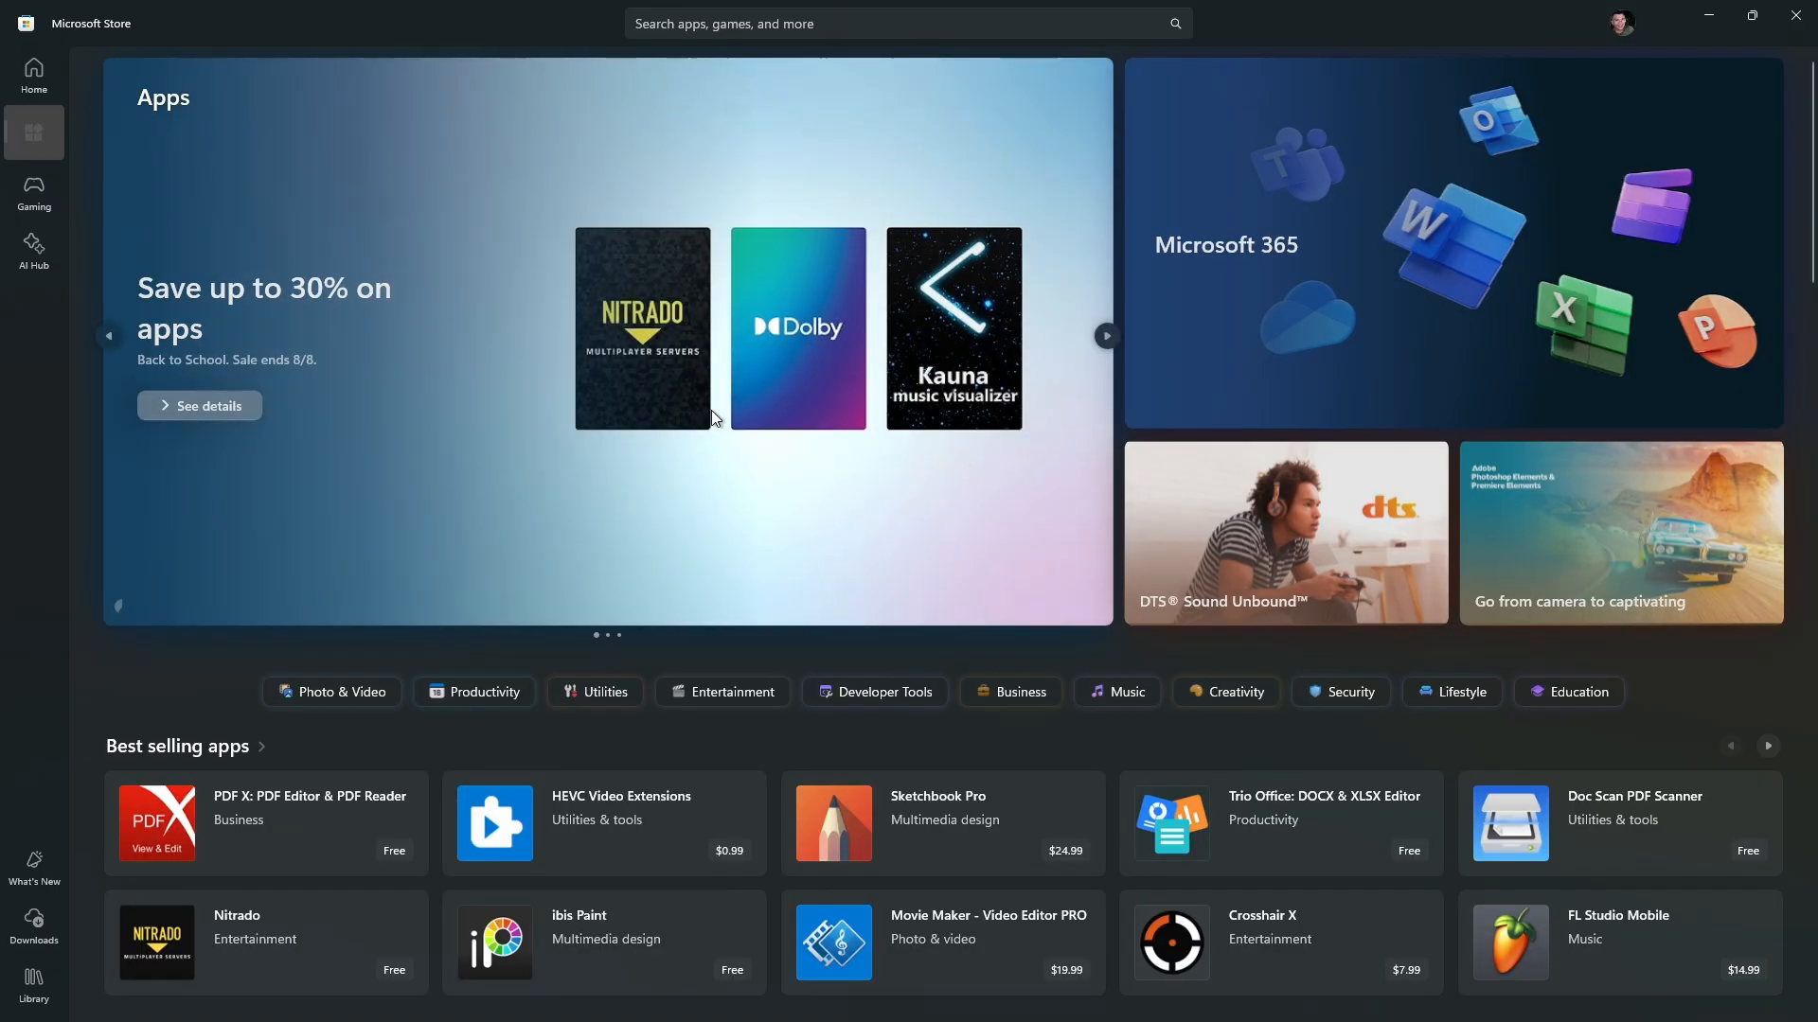
pyautogui.scroll(-3)
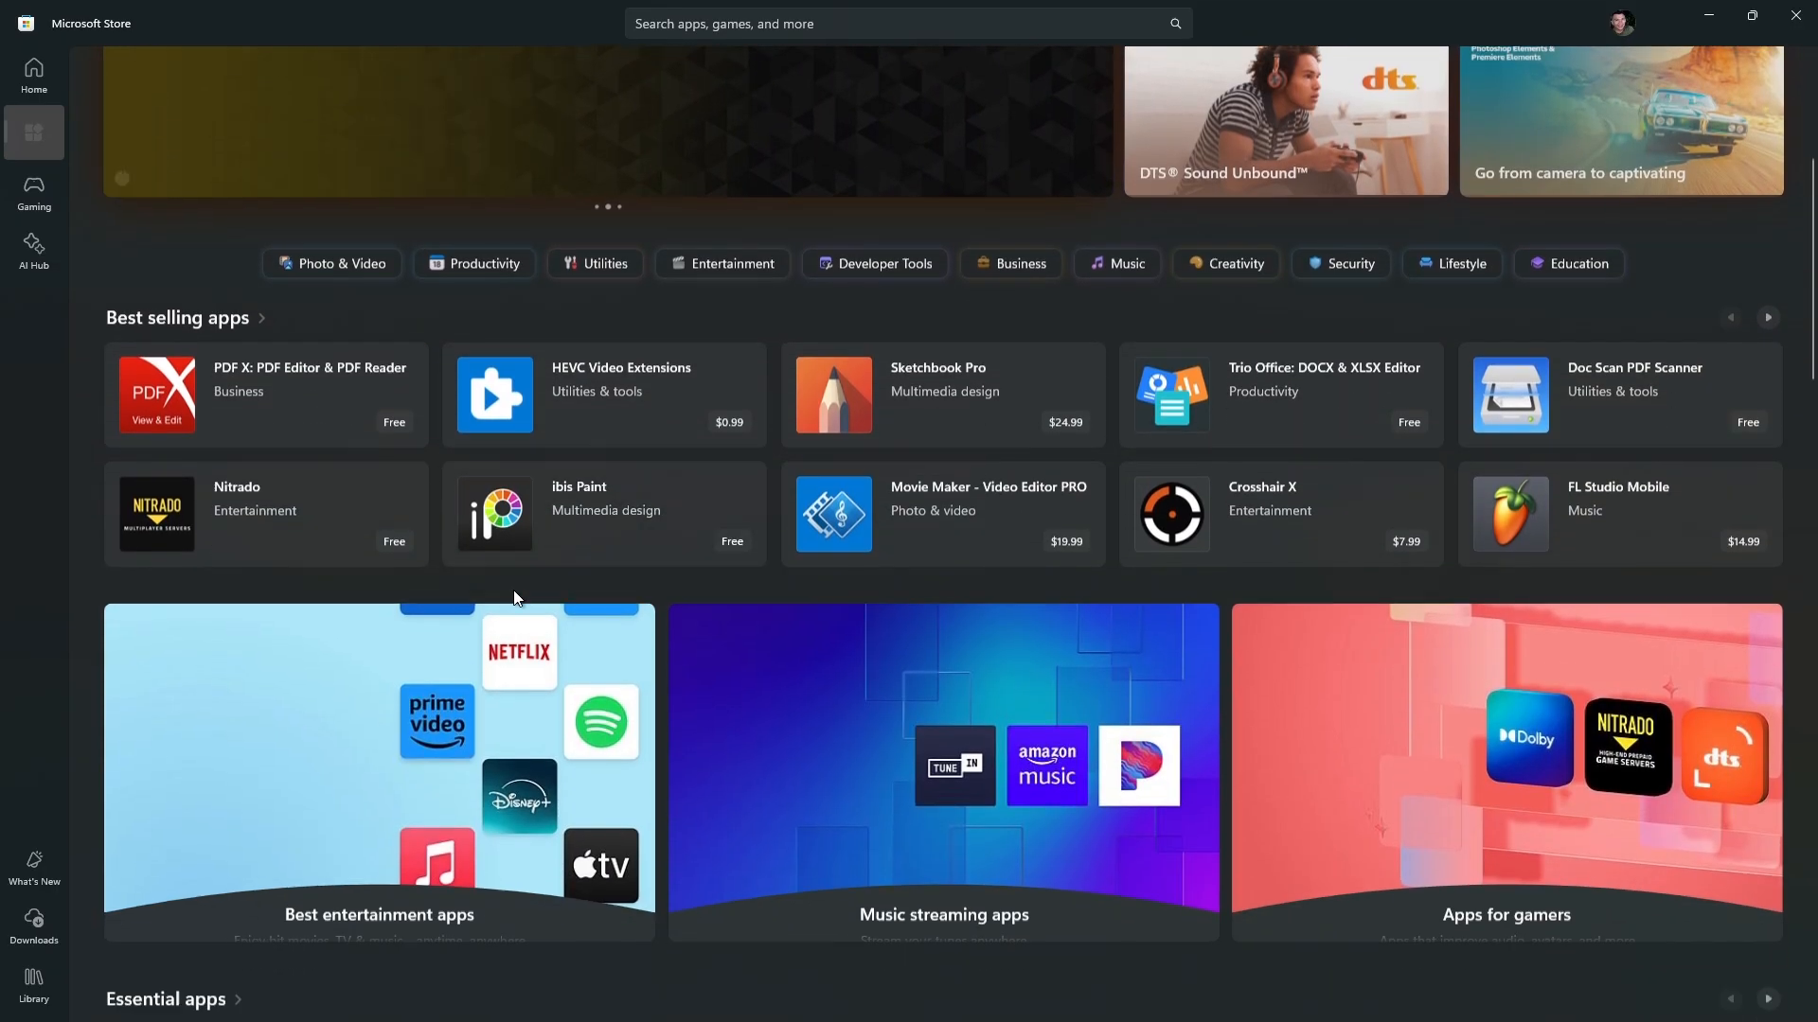
pyautogui.scroll(-3)
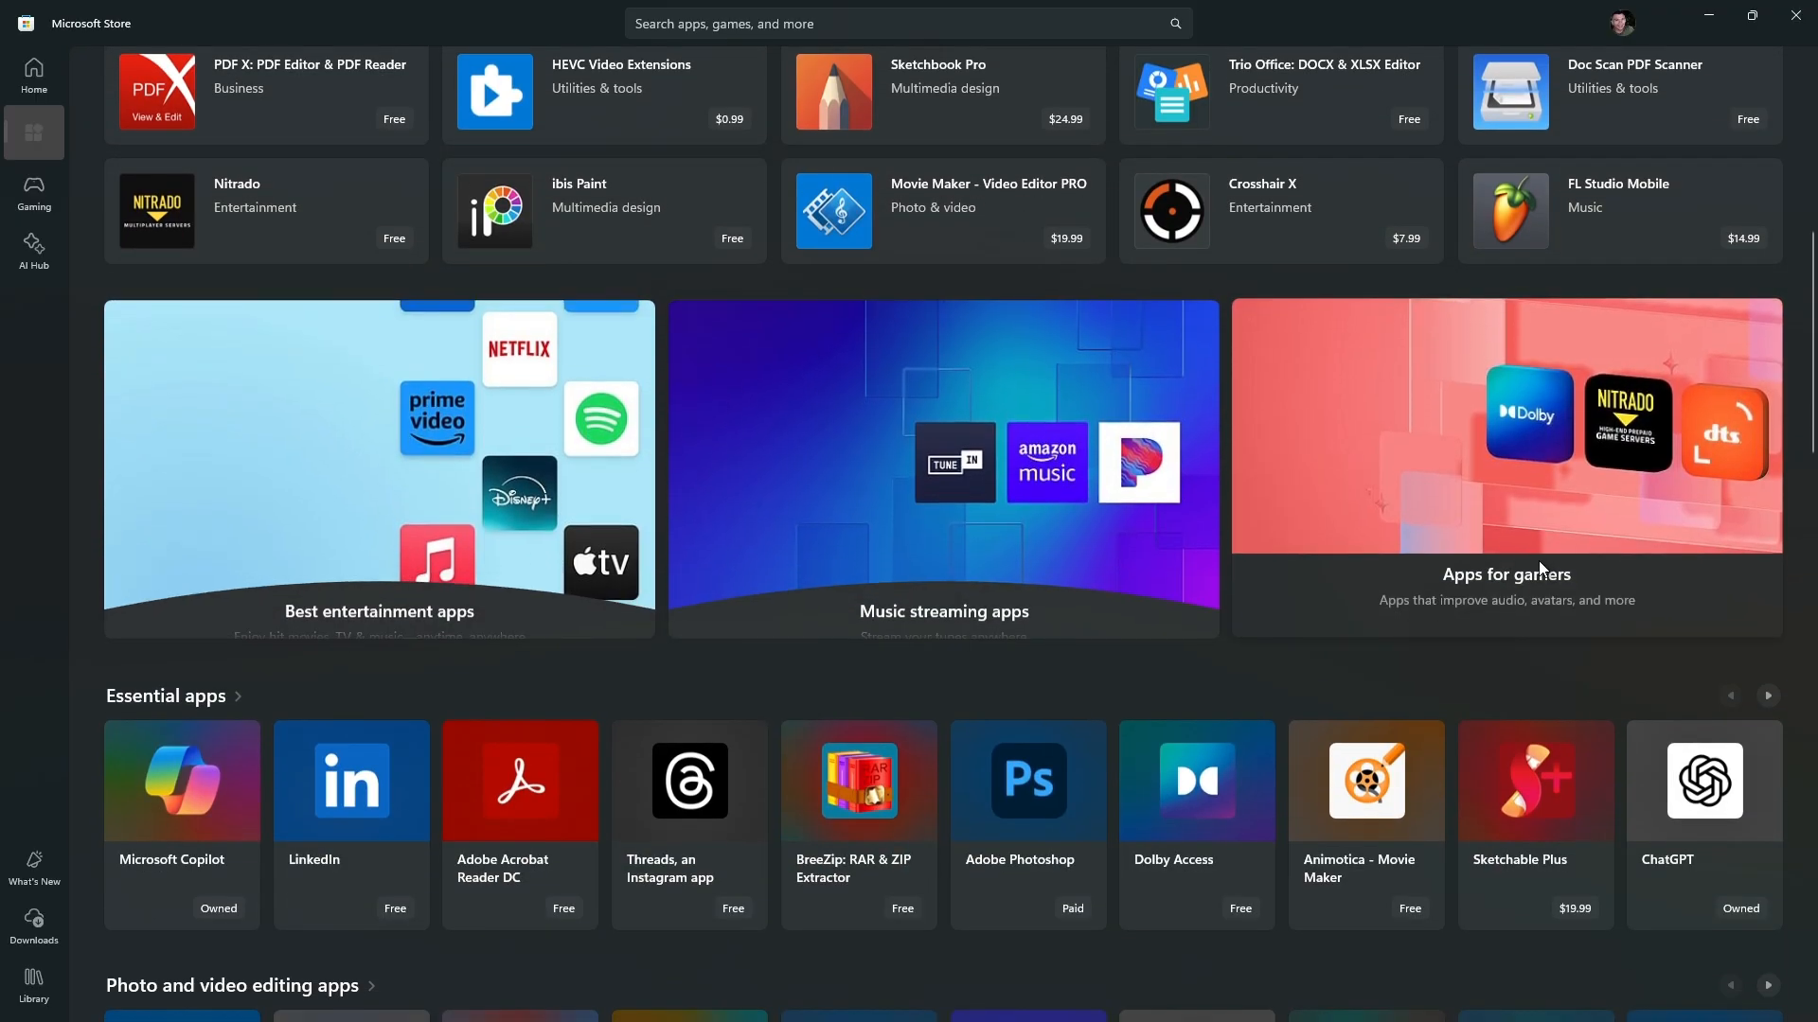
pyautogui.scroll(-3)
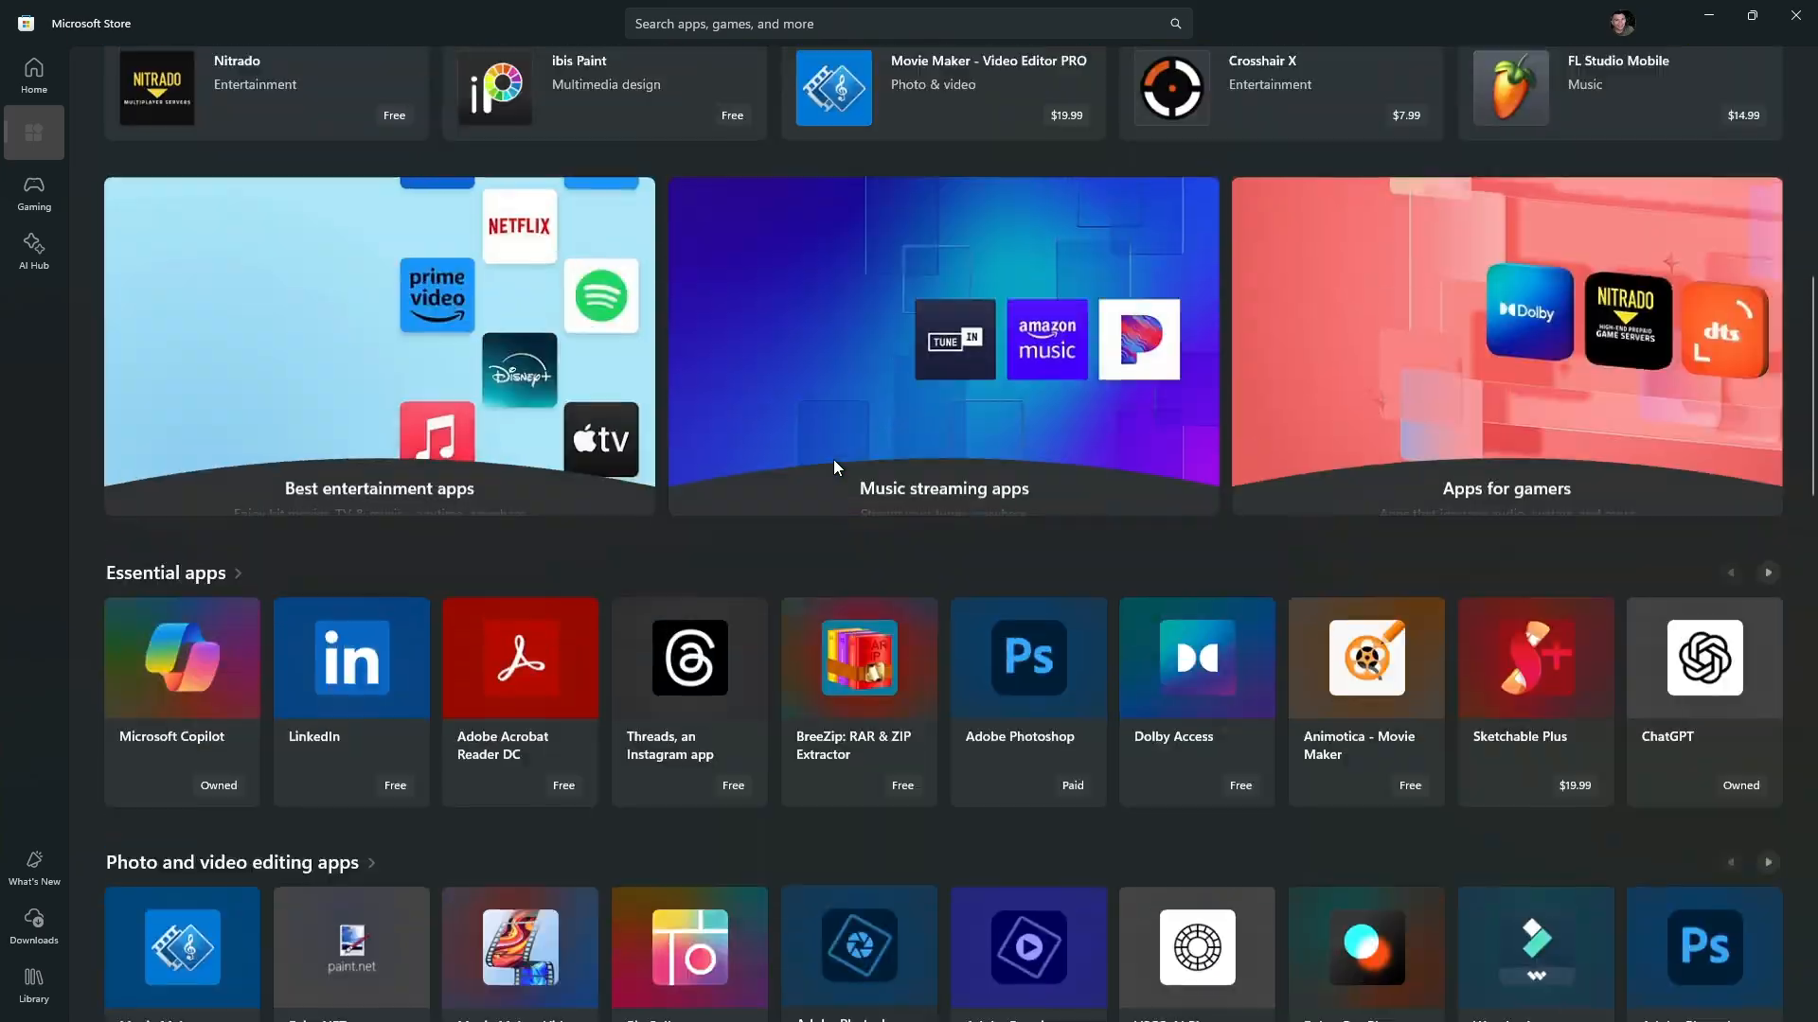
pyautogui.scroll(3)
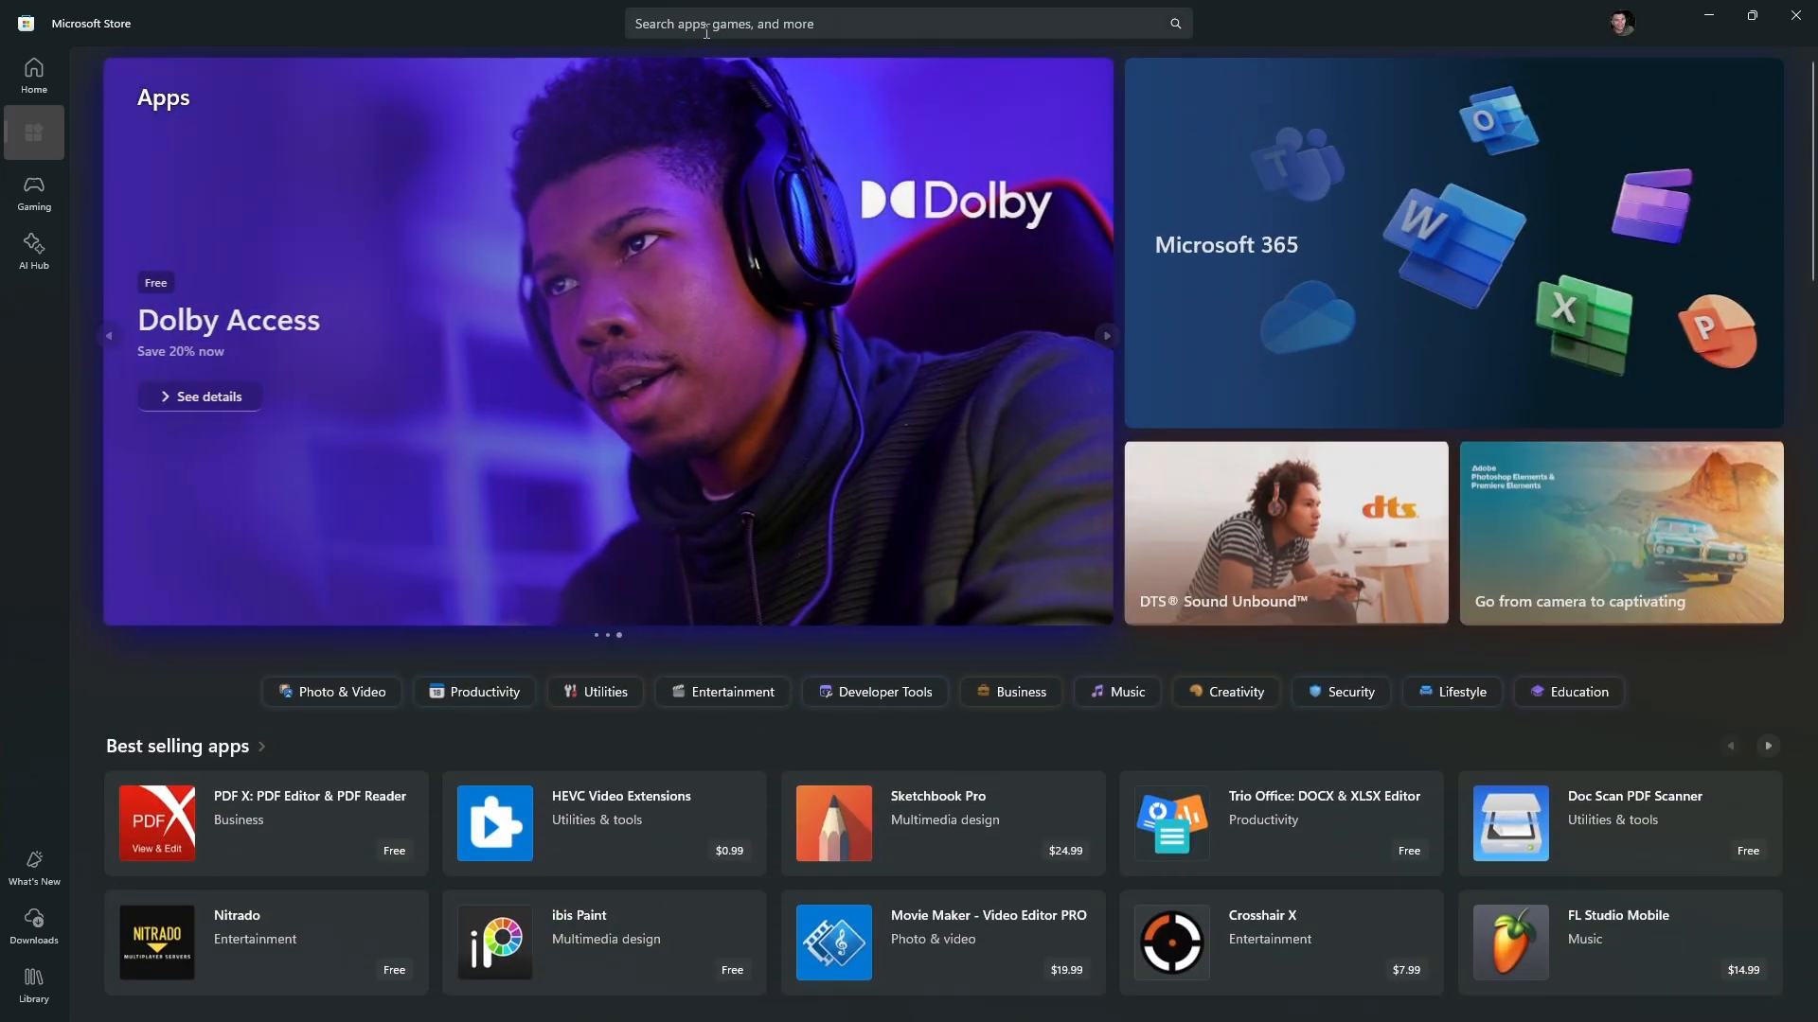
# Search the store for "capcut" and look down the results past CapCut.
pyautogui.write('capcut')
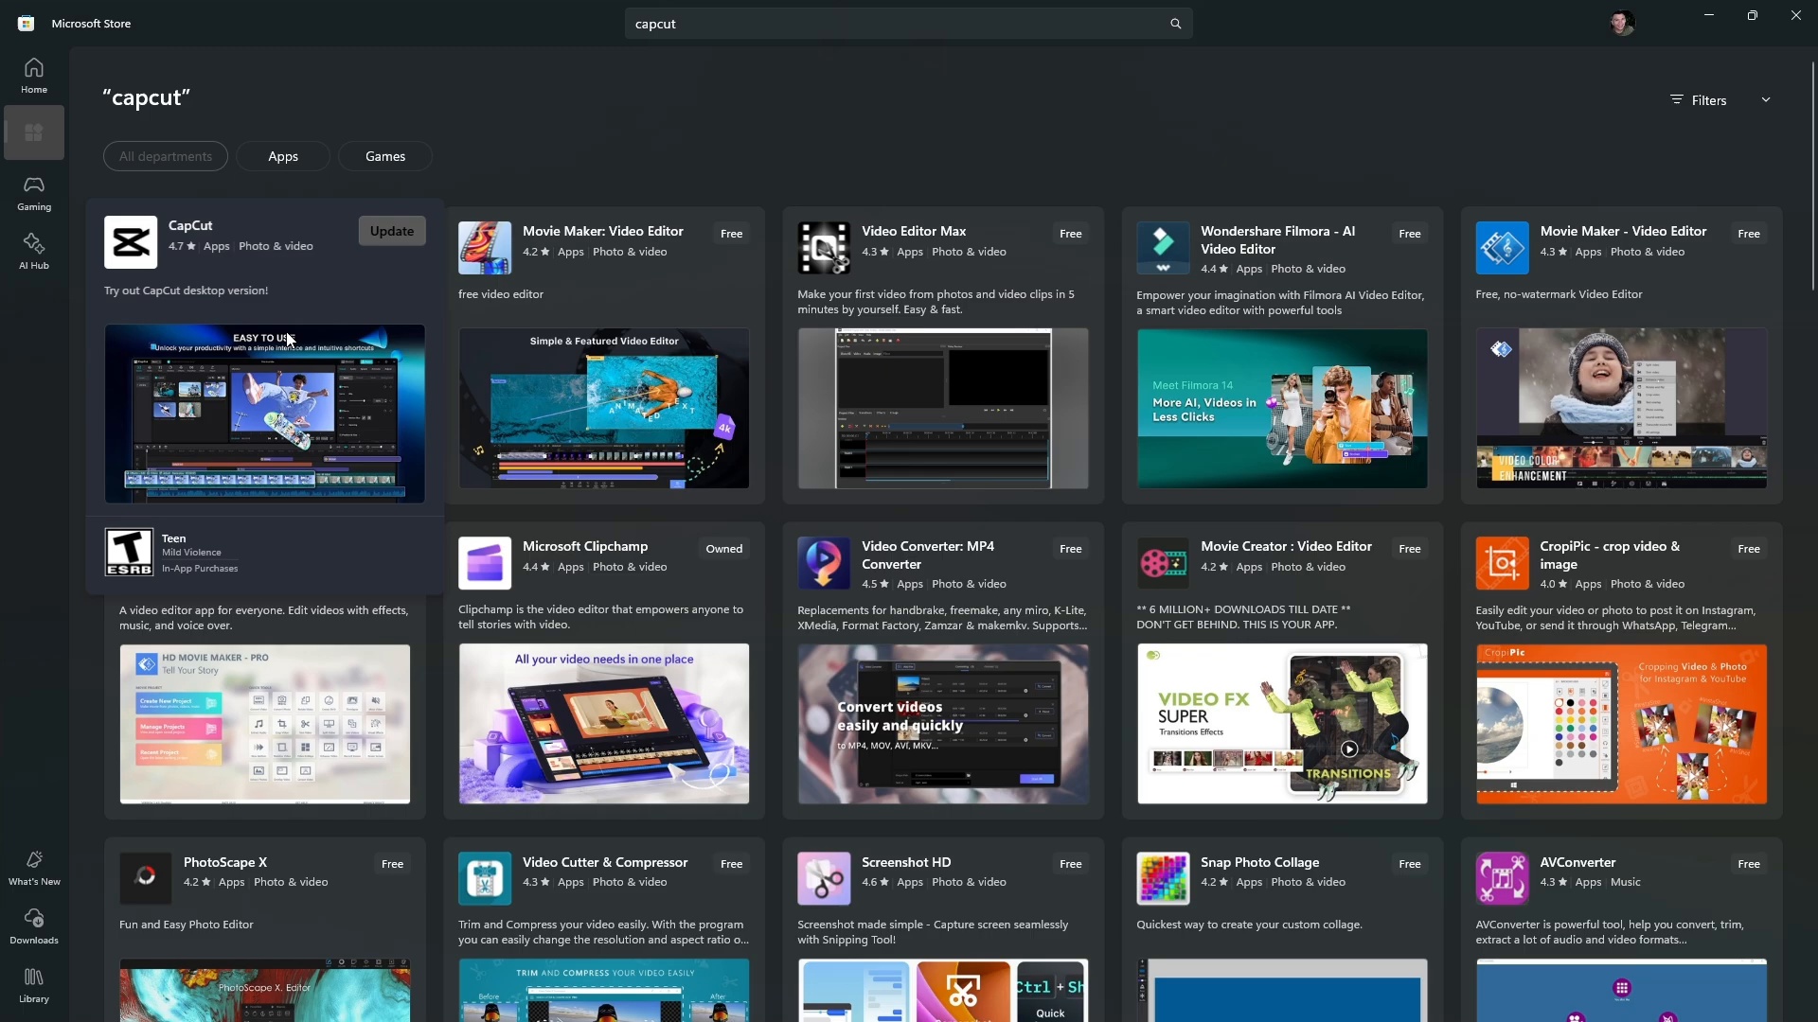
pyautogui.click(392, 231)
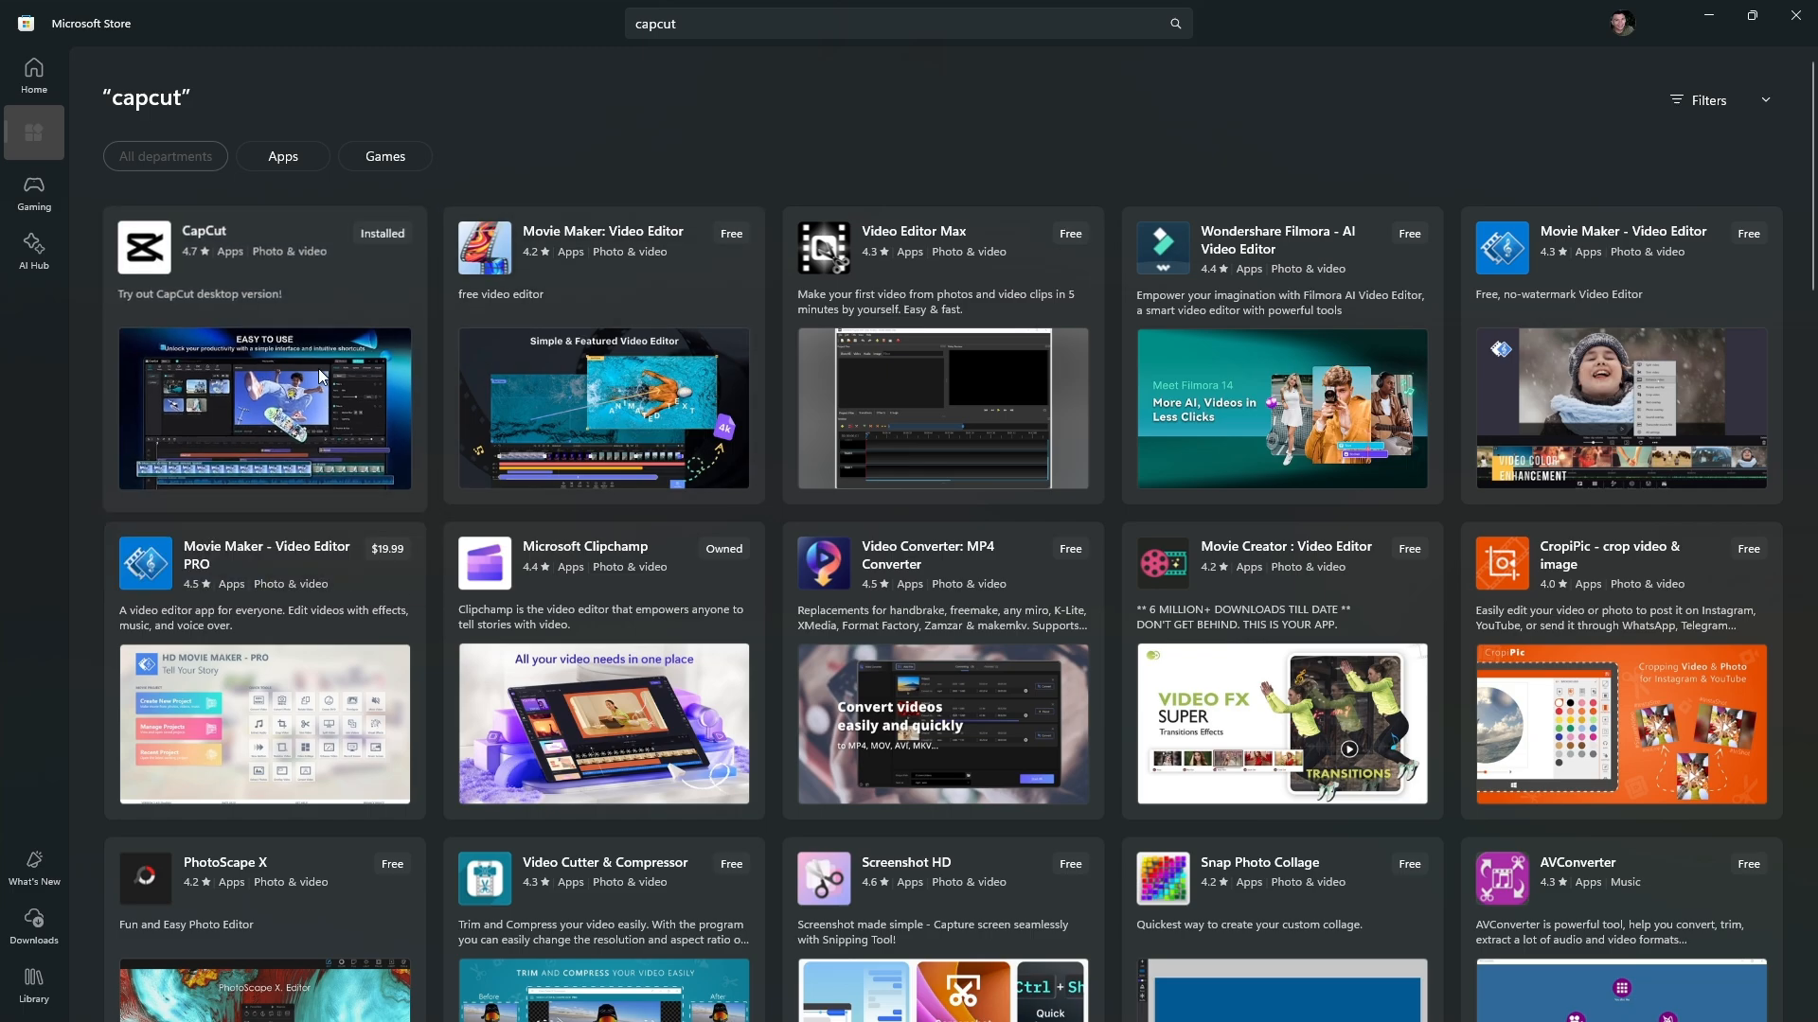
pyautogui.moveTo(1286, 414)
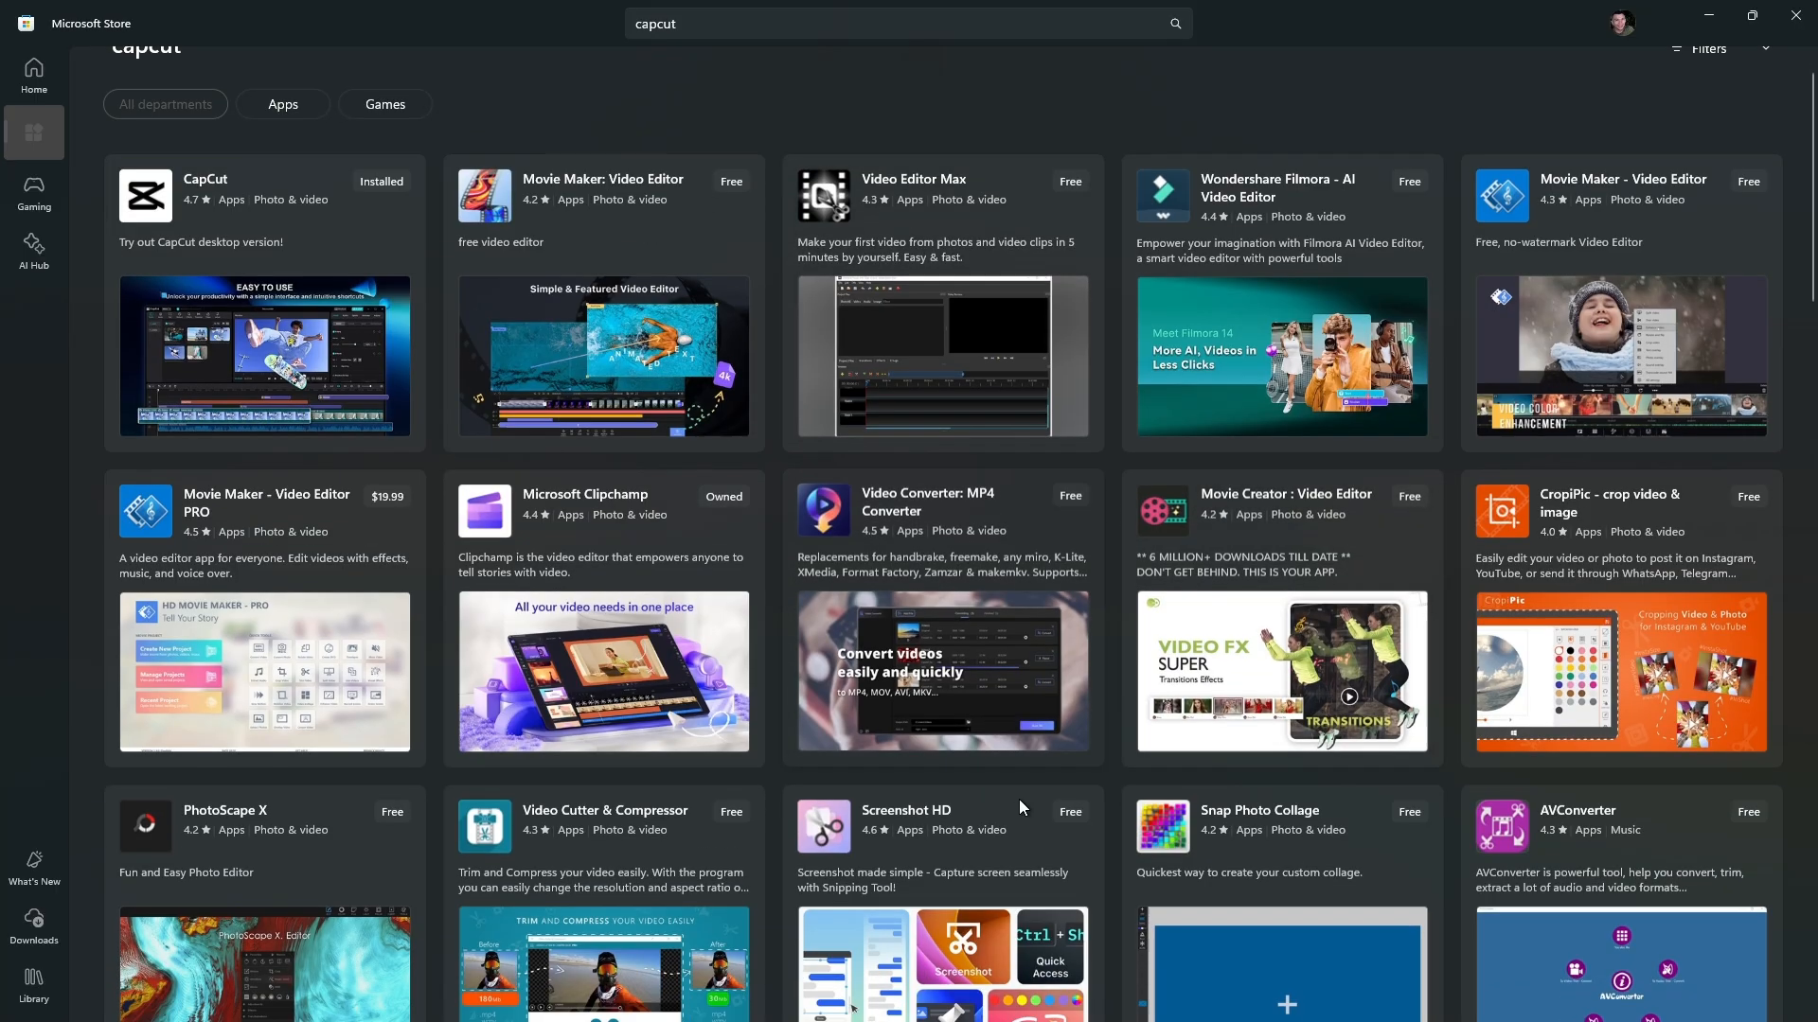
pyautogui.scroll(-3)
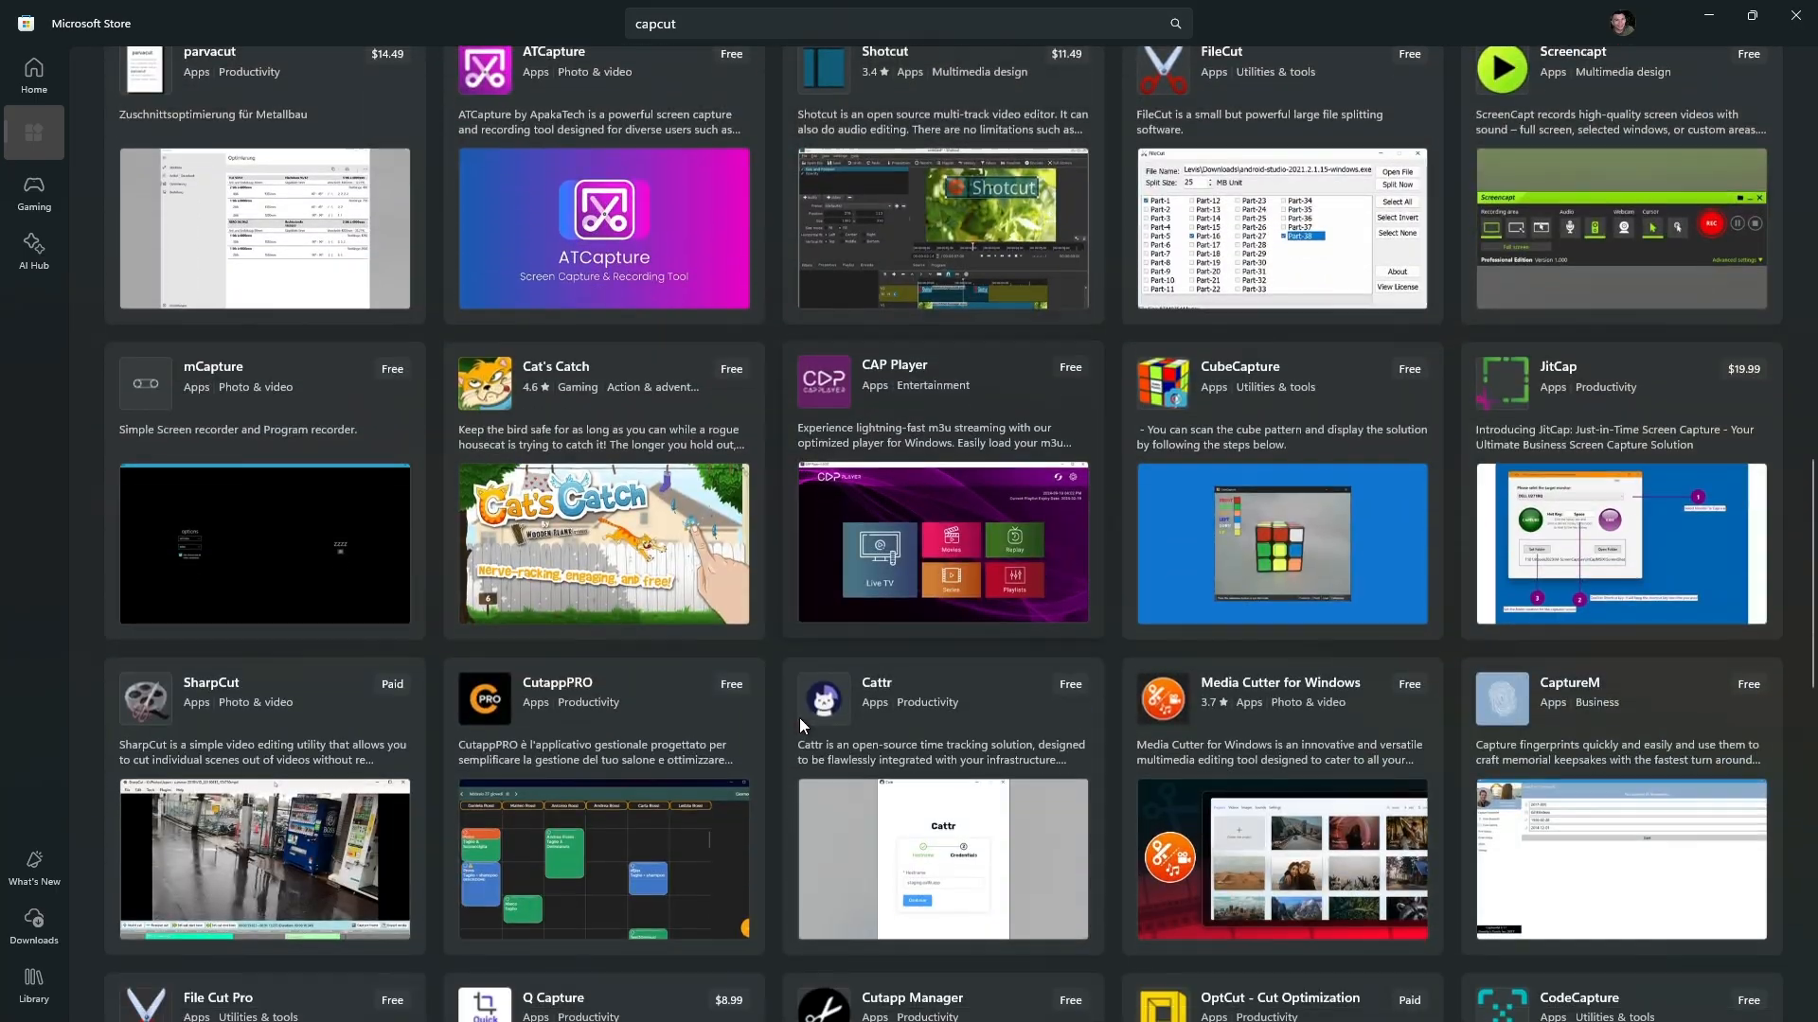
# Browse the Gaming section's best-selling and top free games down to Candy Crush Saga.
pyautogui.click(34, 196)
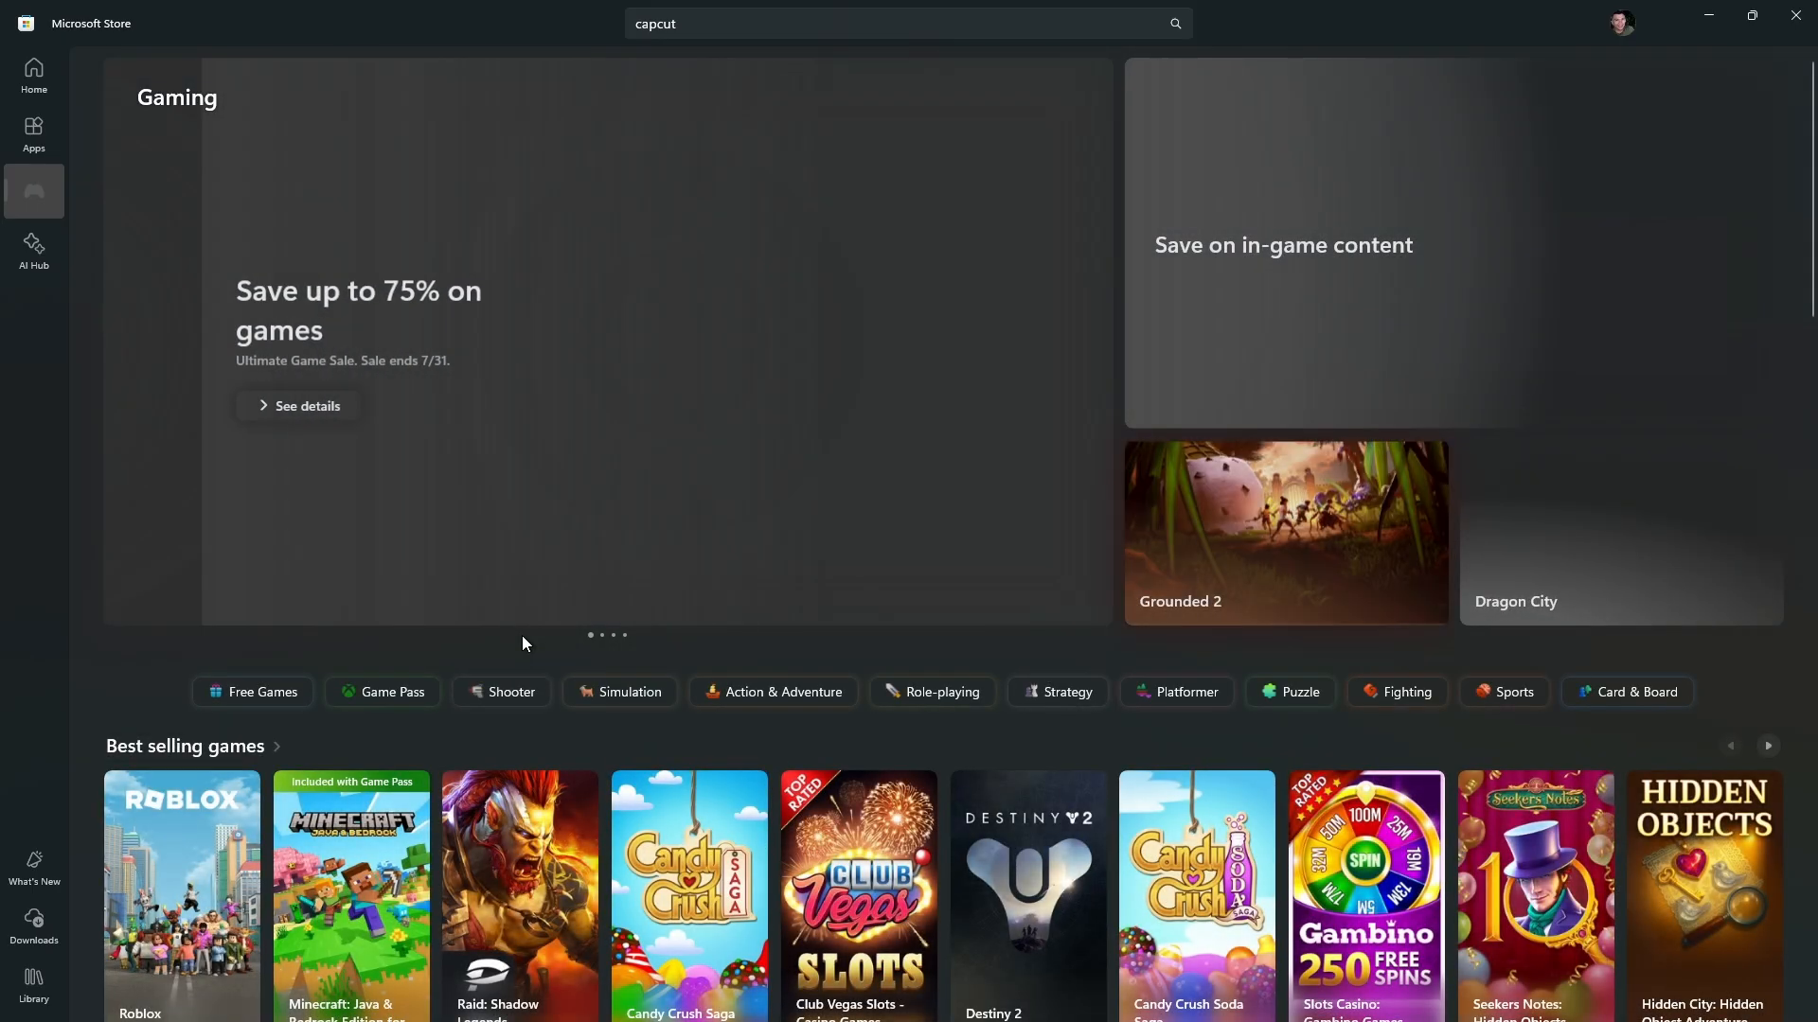
pyautogui.scroll(-3)
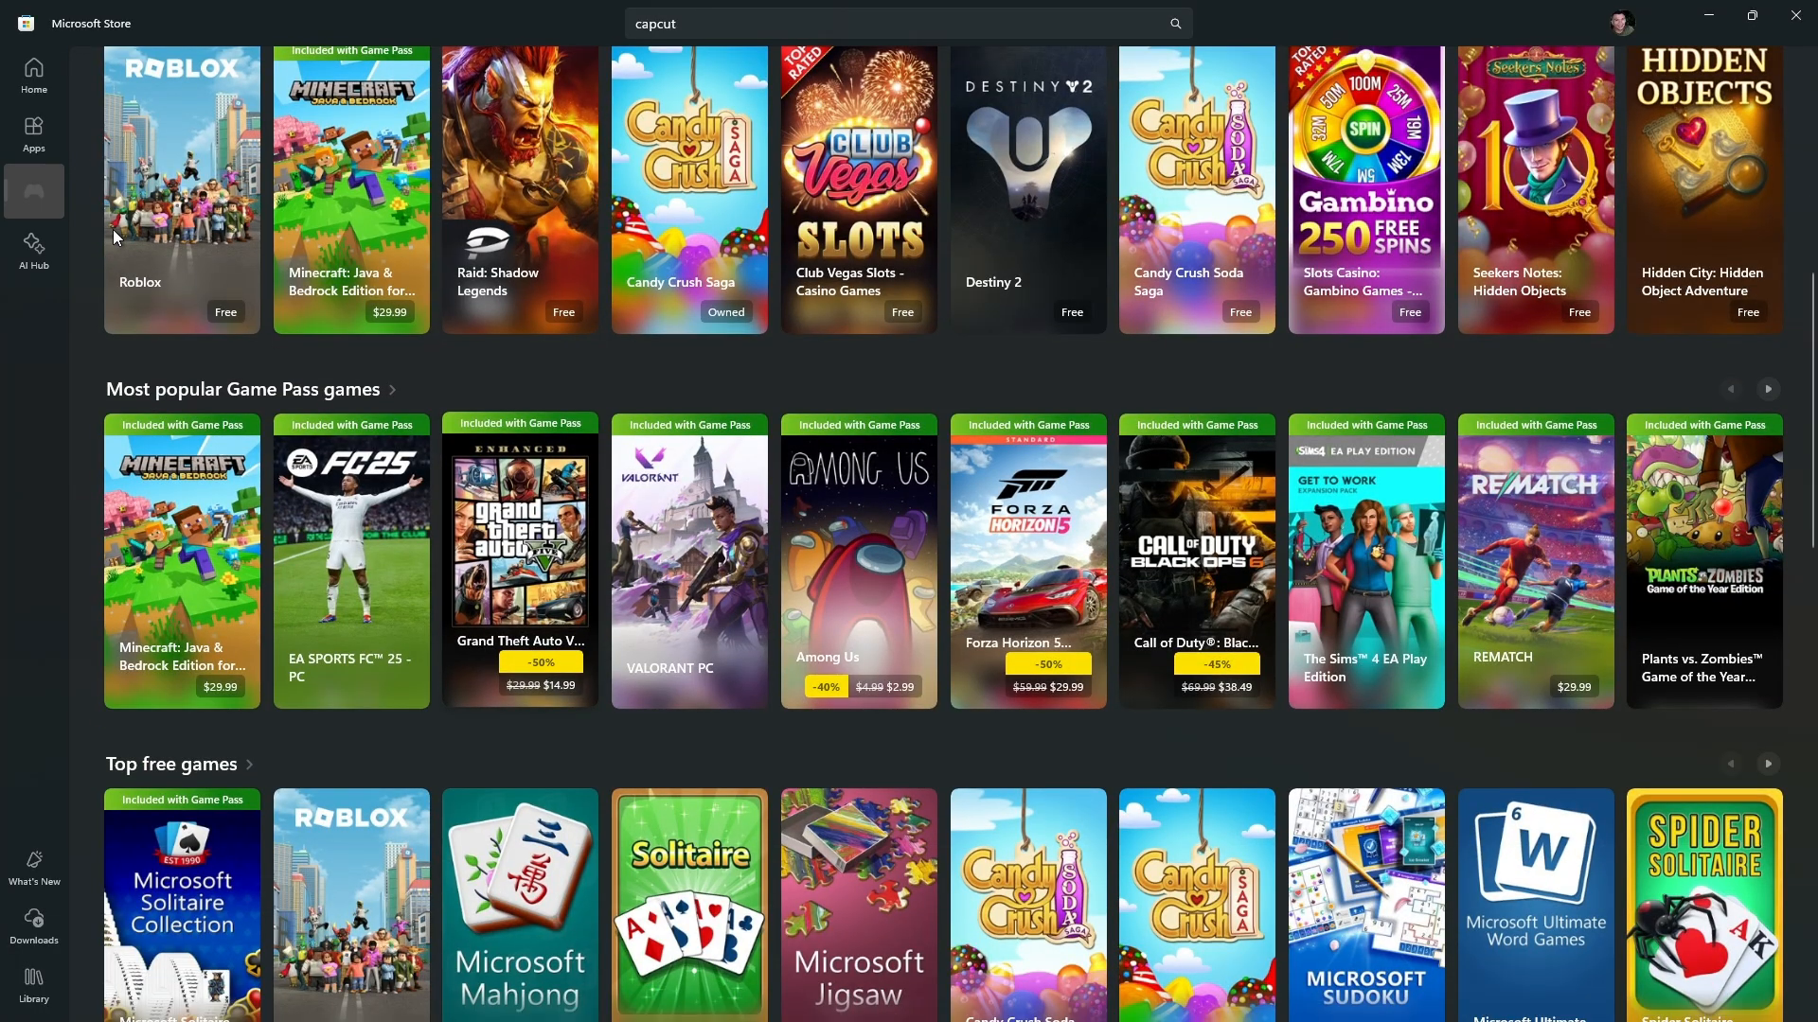
pyautogui.scroll(3)
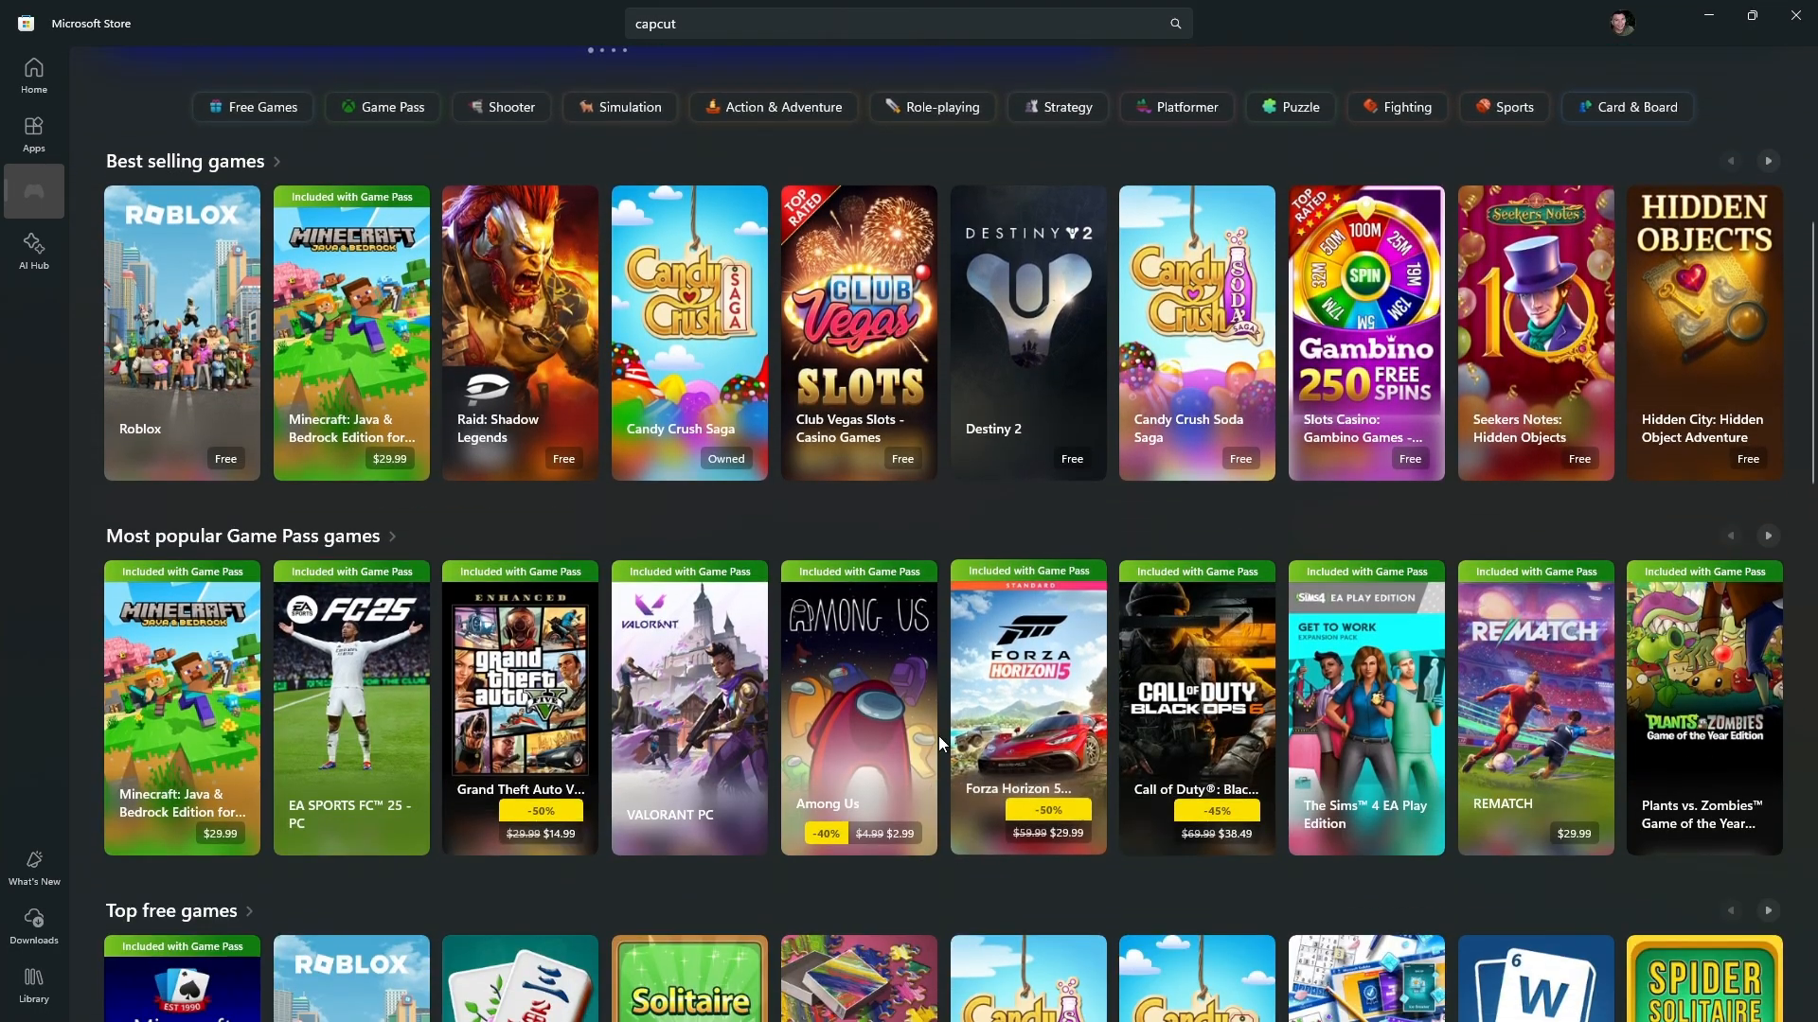
pyautogui.scroll(-3)
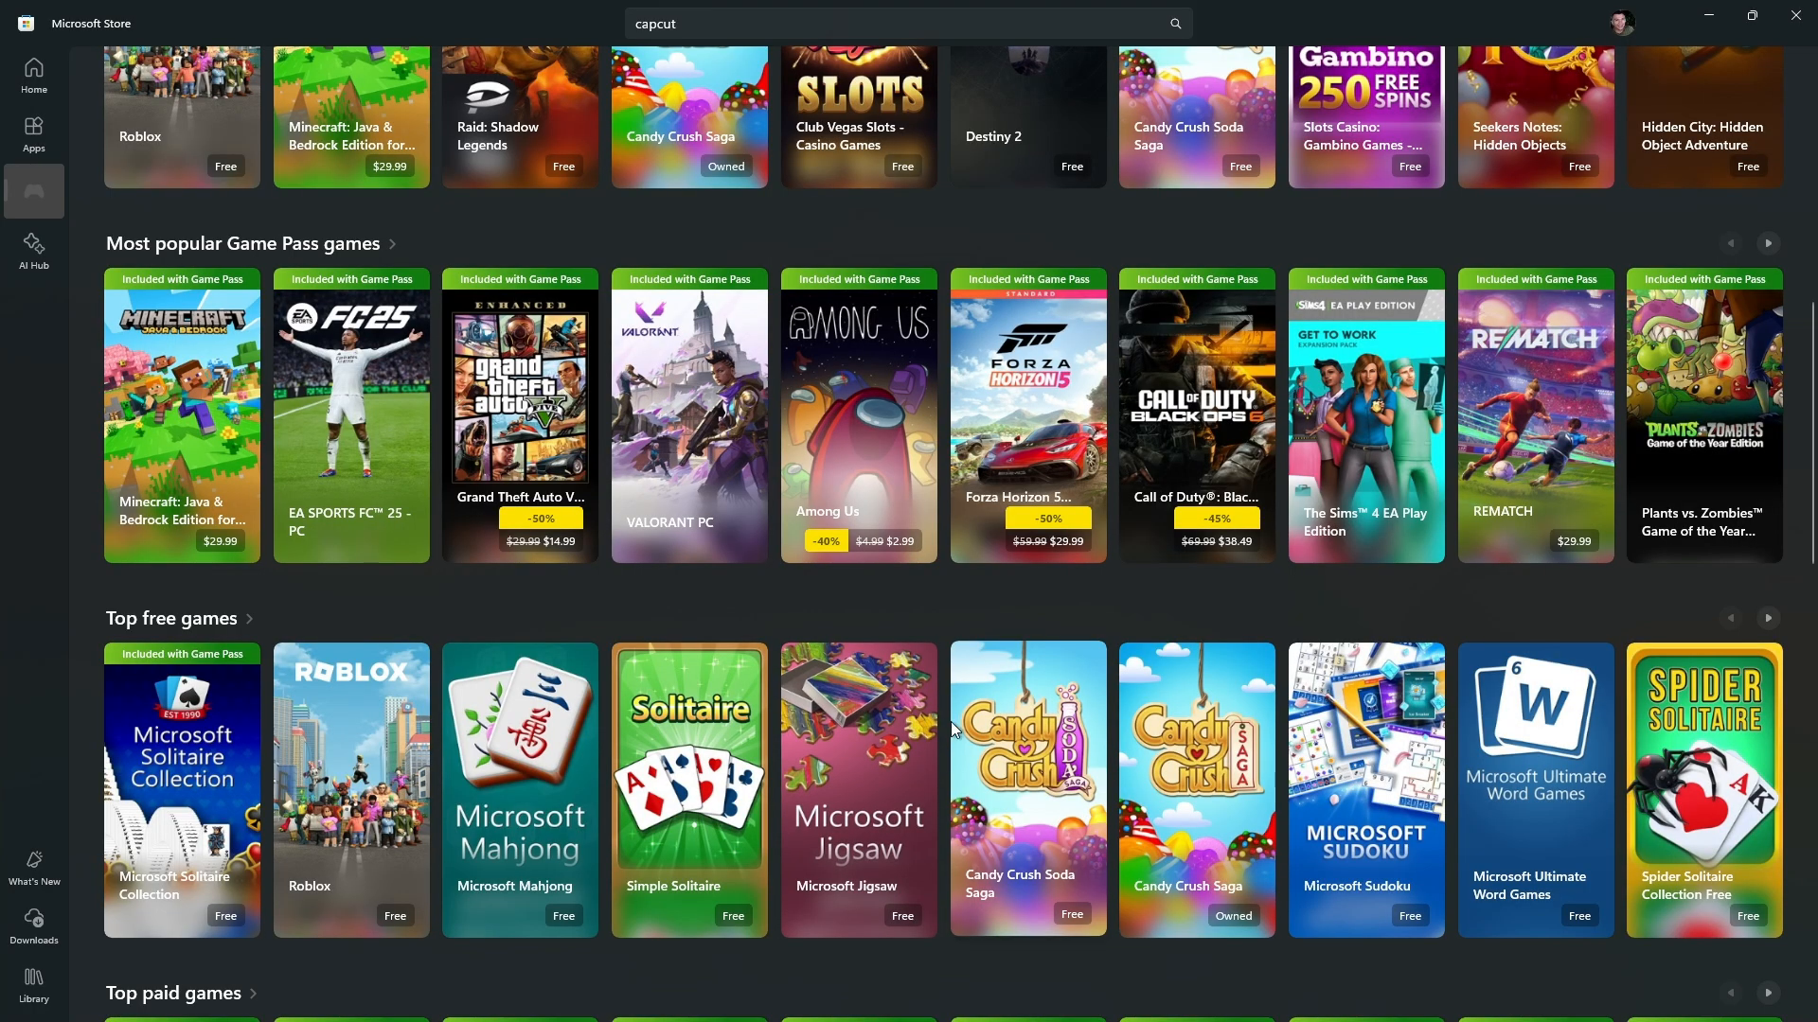
pyautogui.scroll(-3)
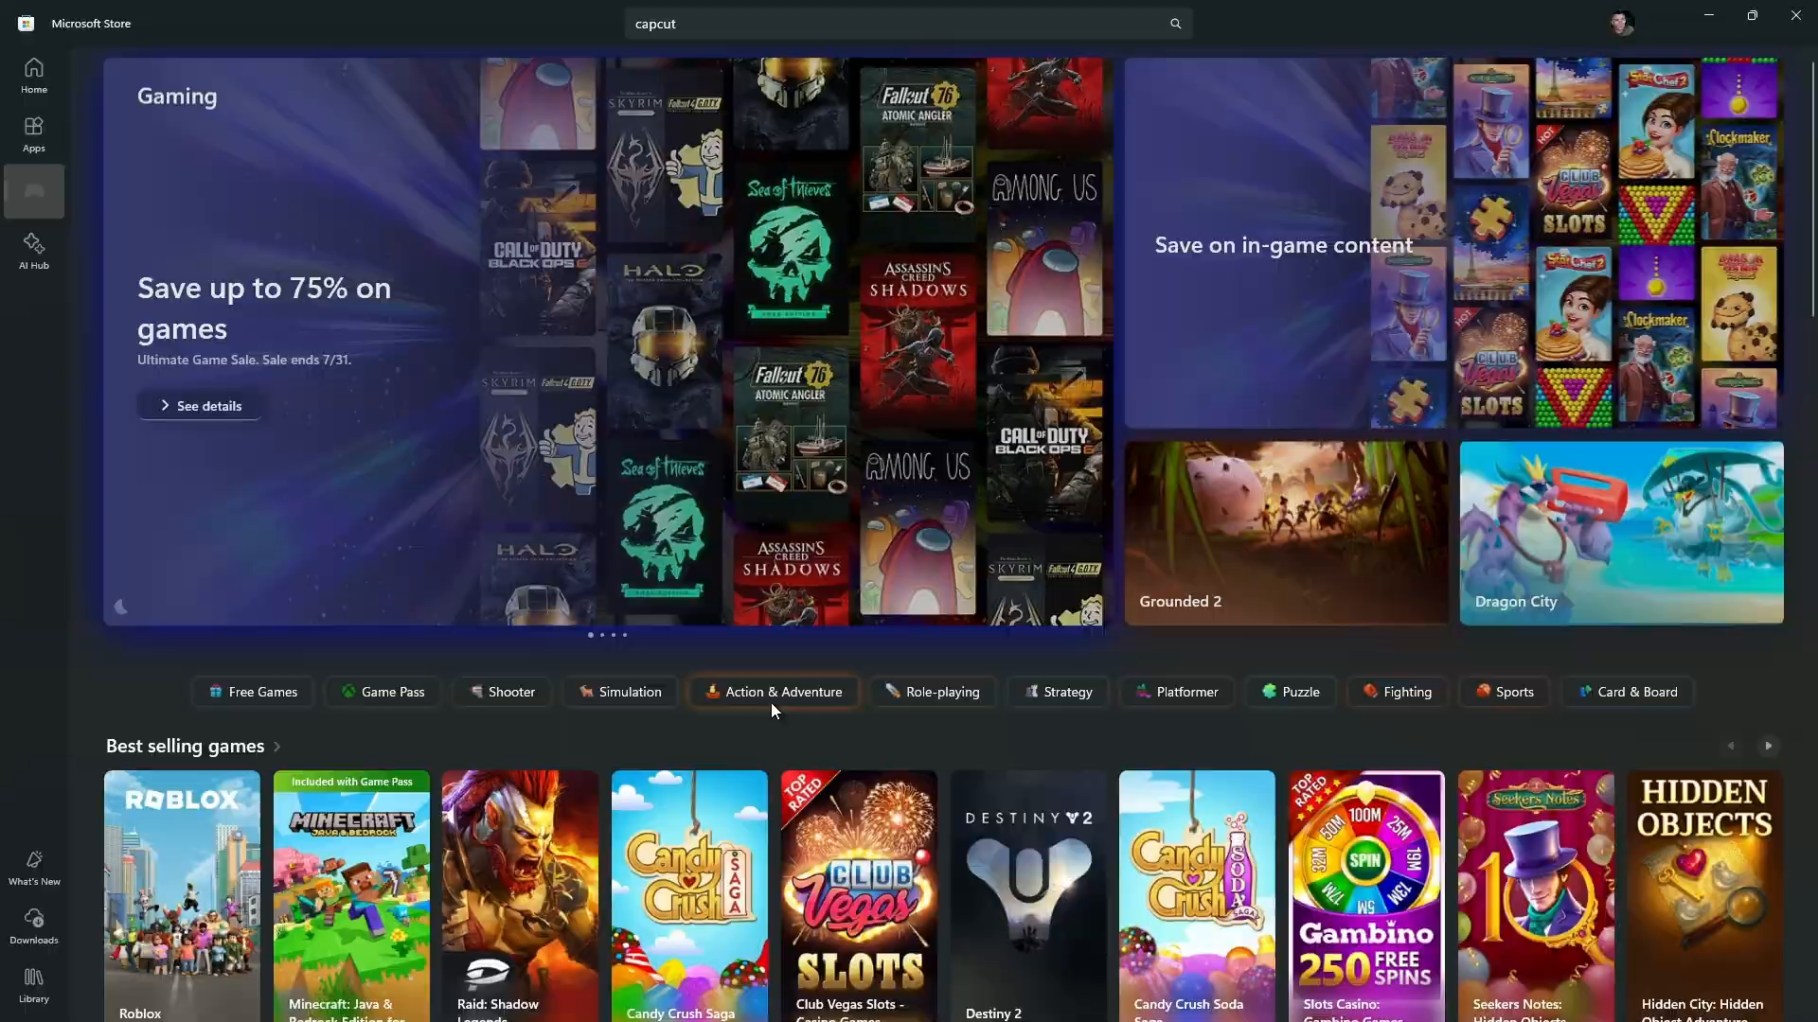
pyautogui.scroll(-3)
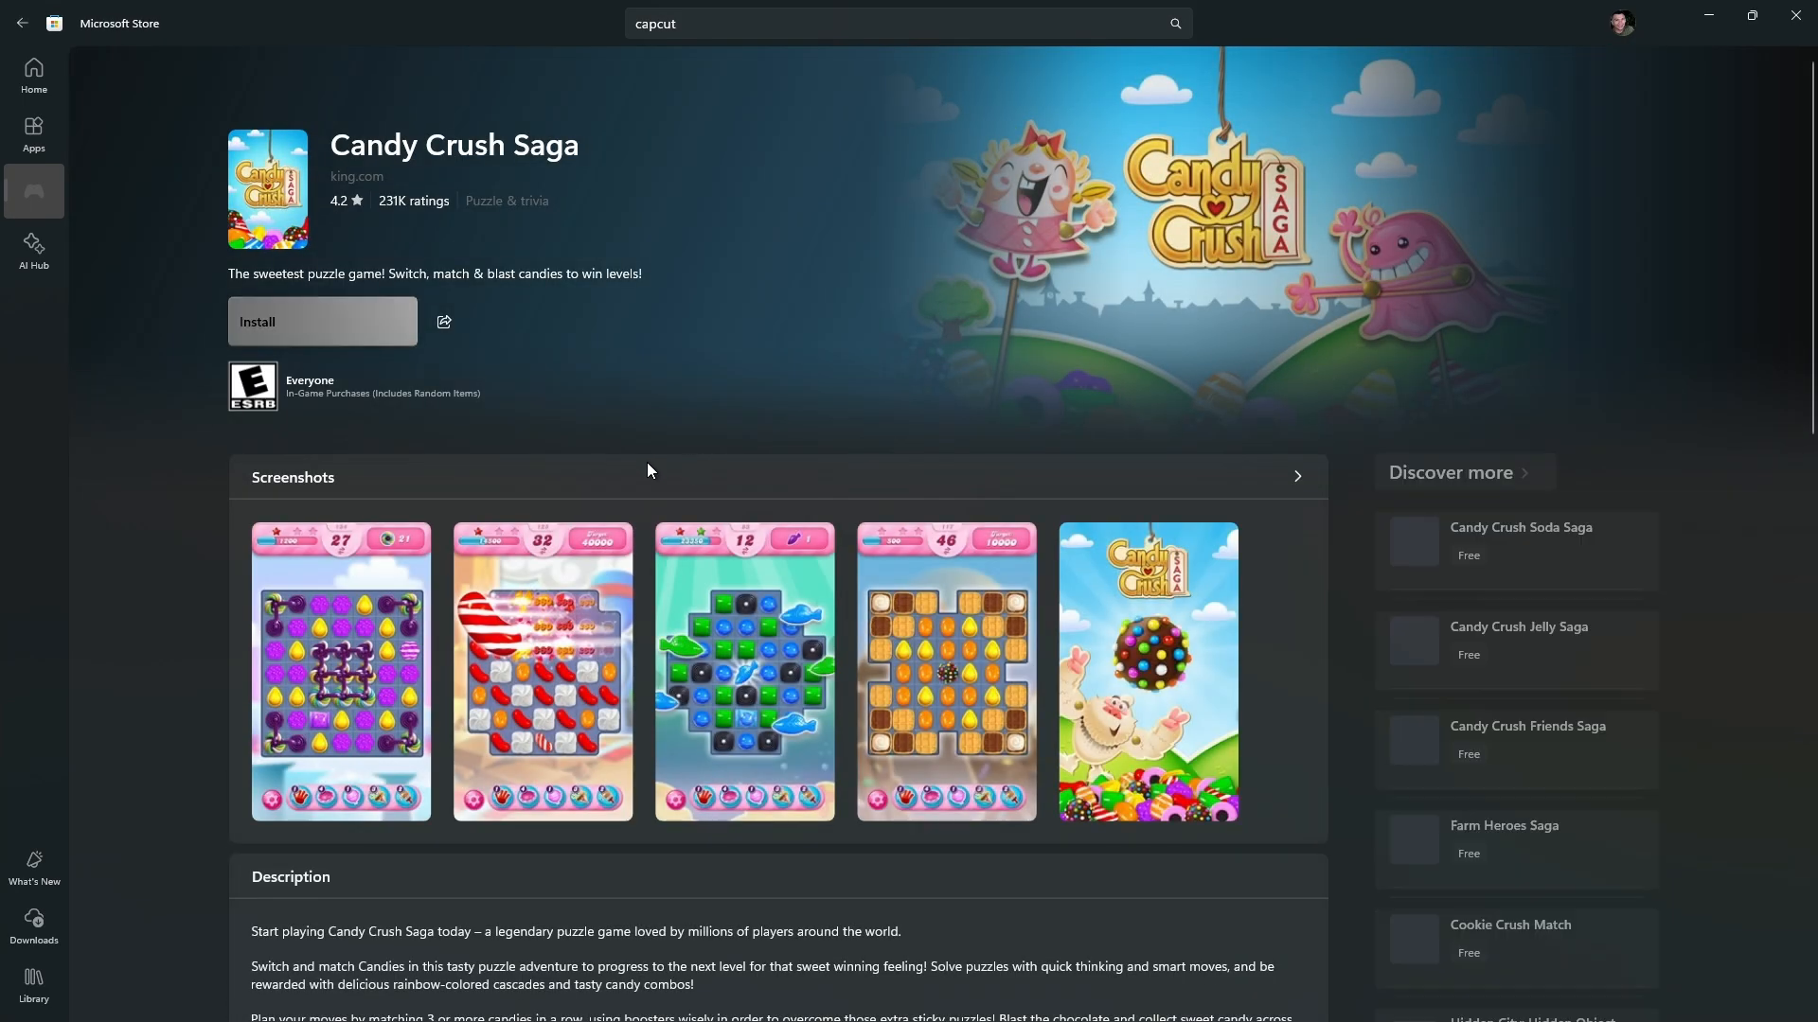
# Install Candy Crush Saga, launch it to its King splash screen, then close the game window.
pyautogui.click(321, 321)
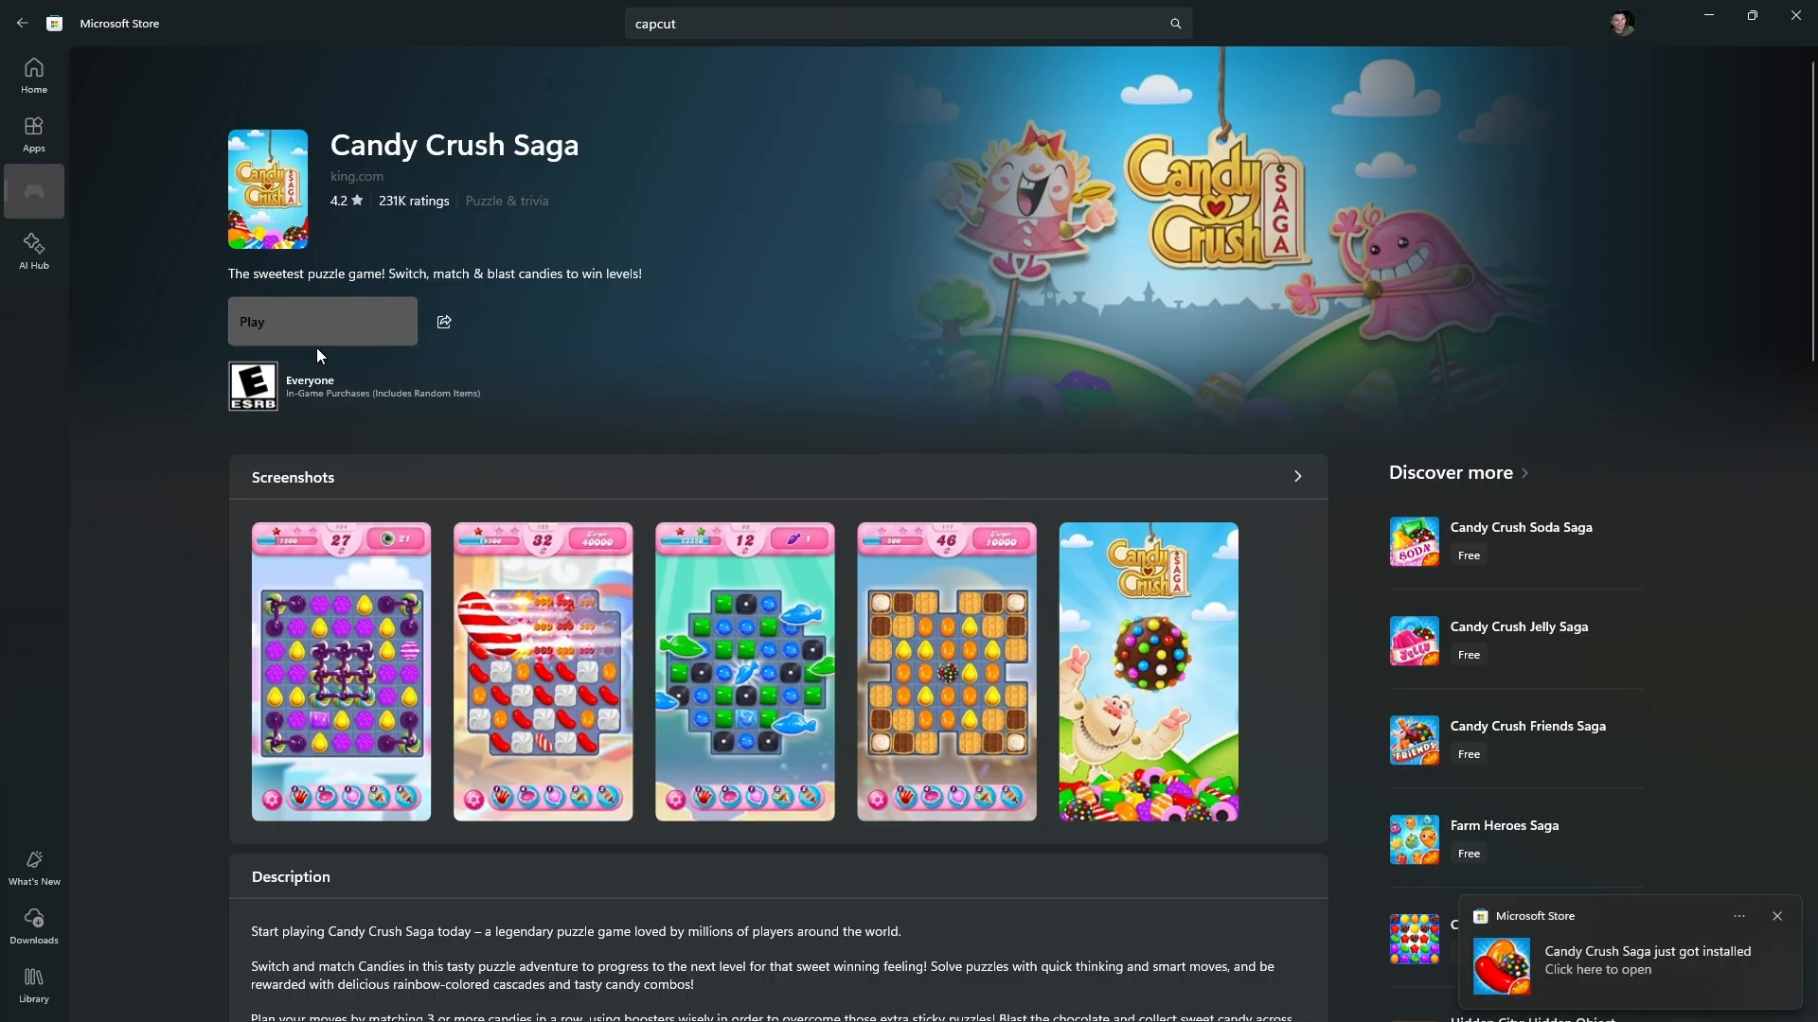
pyautogui.click(321, 321)
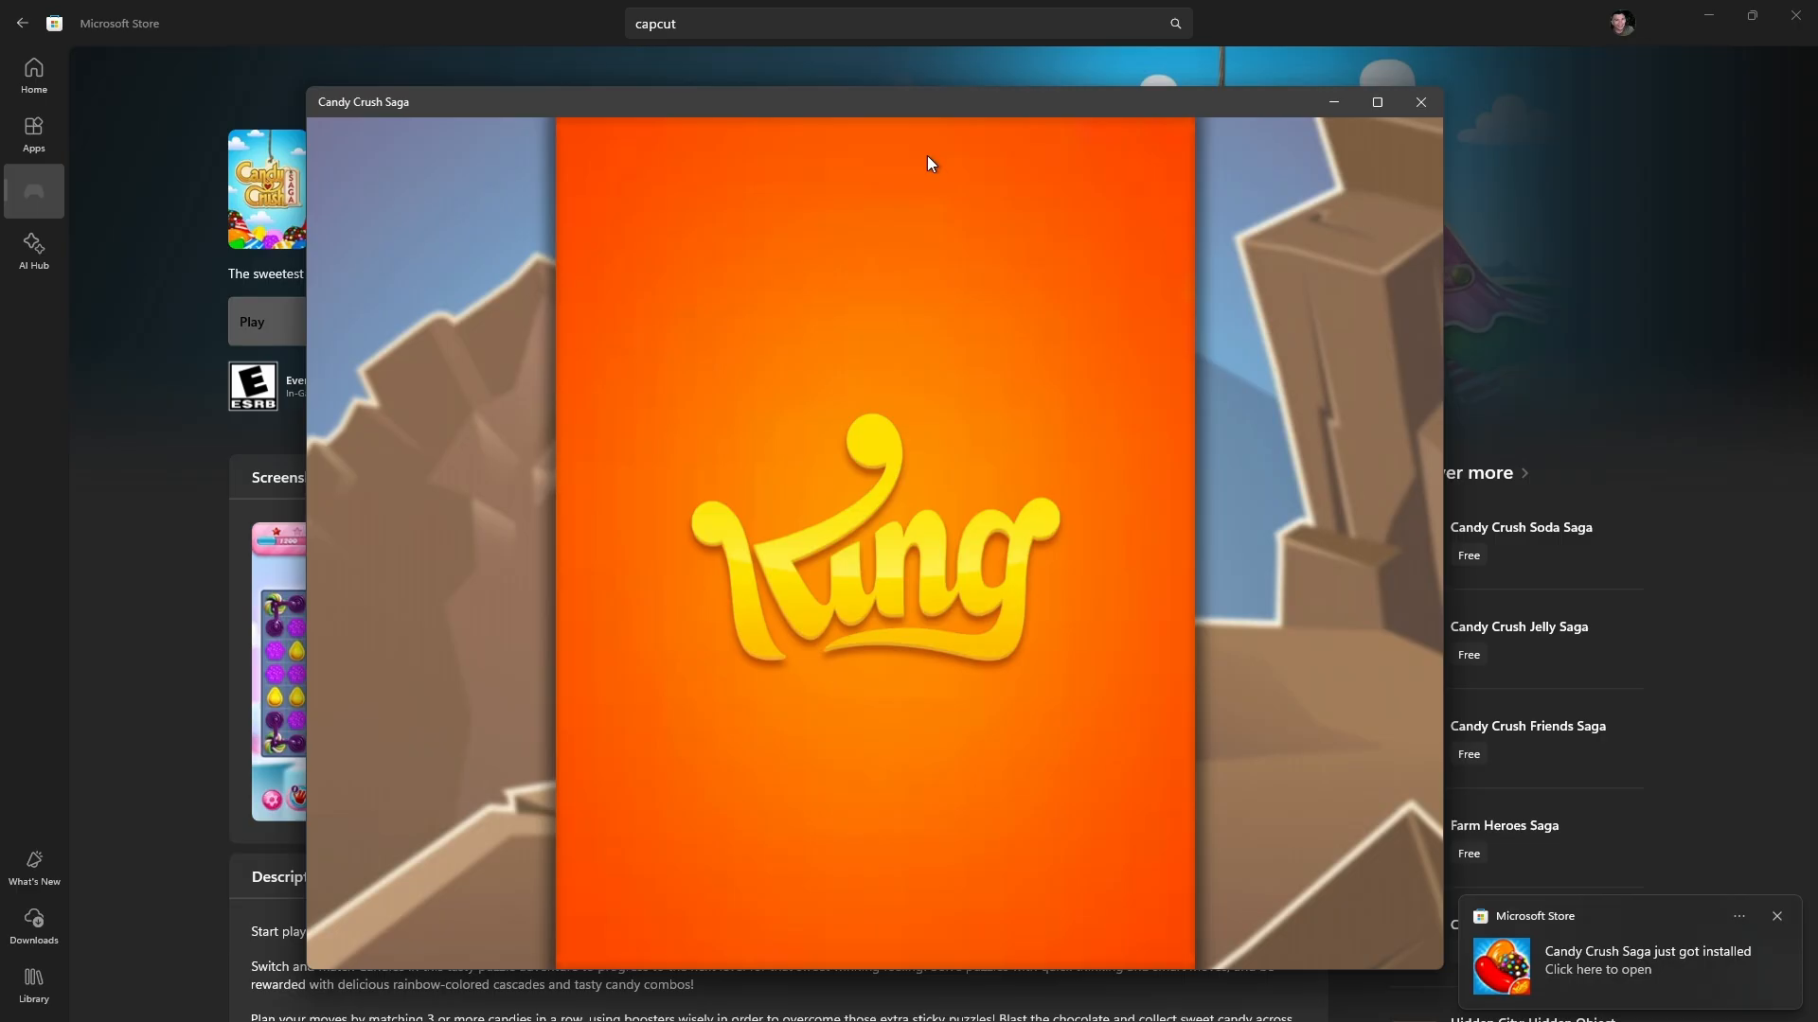
pyautogui.click(1419, 102)
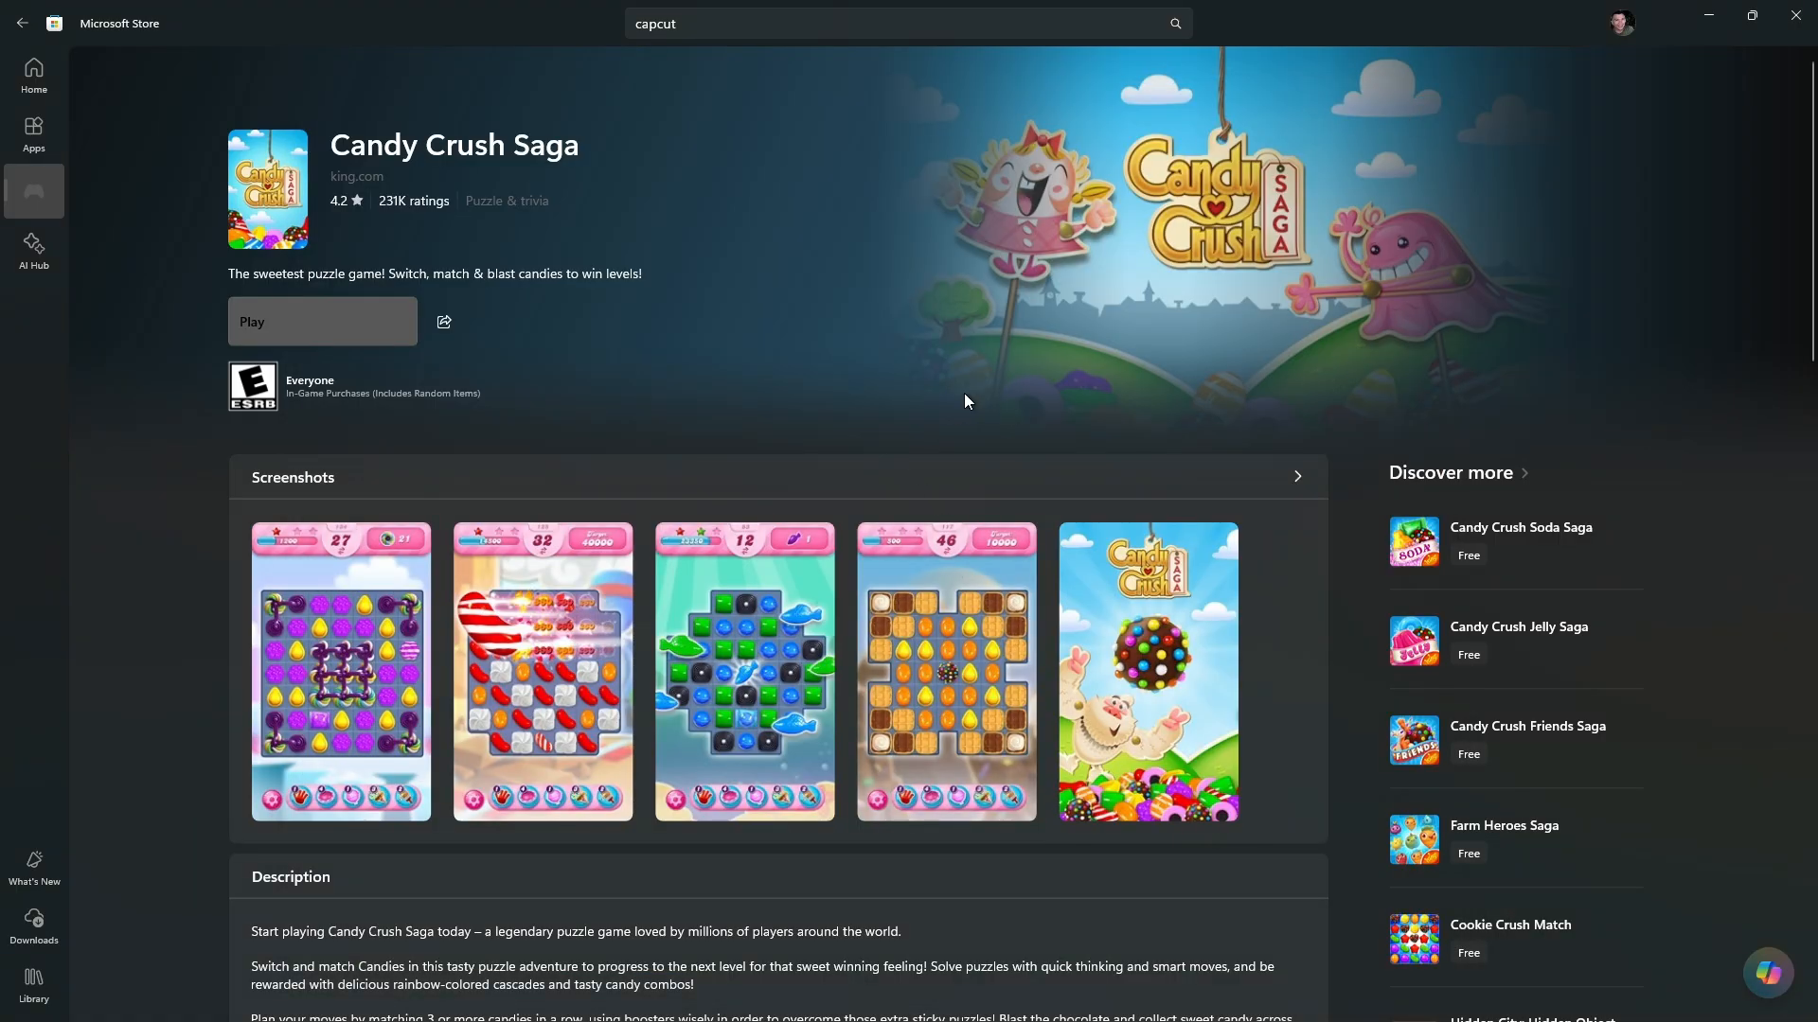
pyautogui.moveTo(1138, 311)
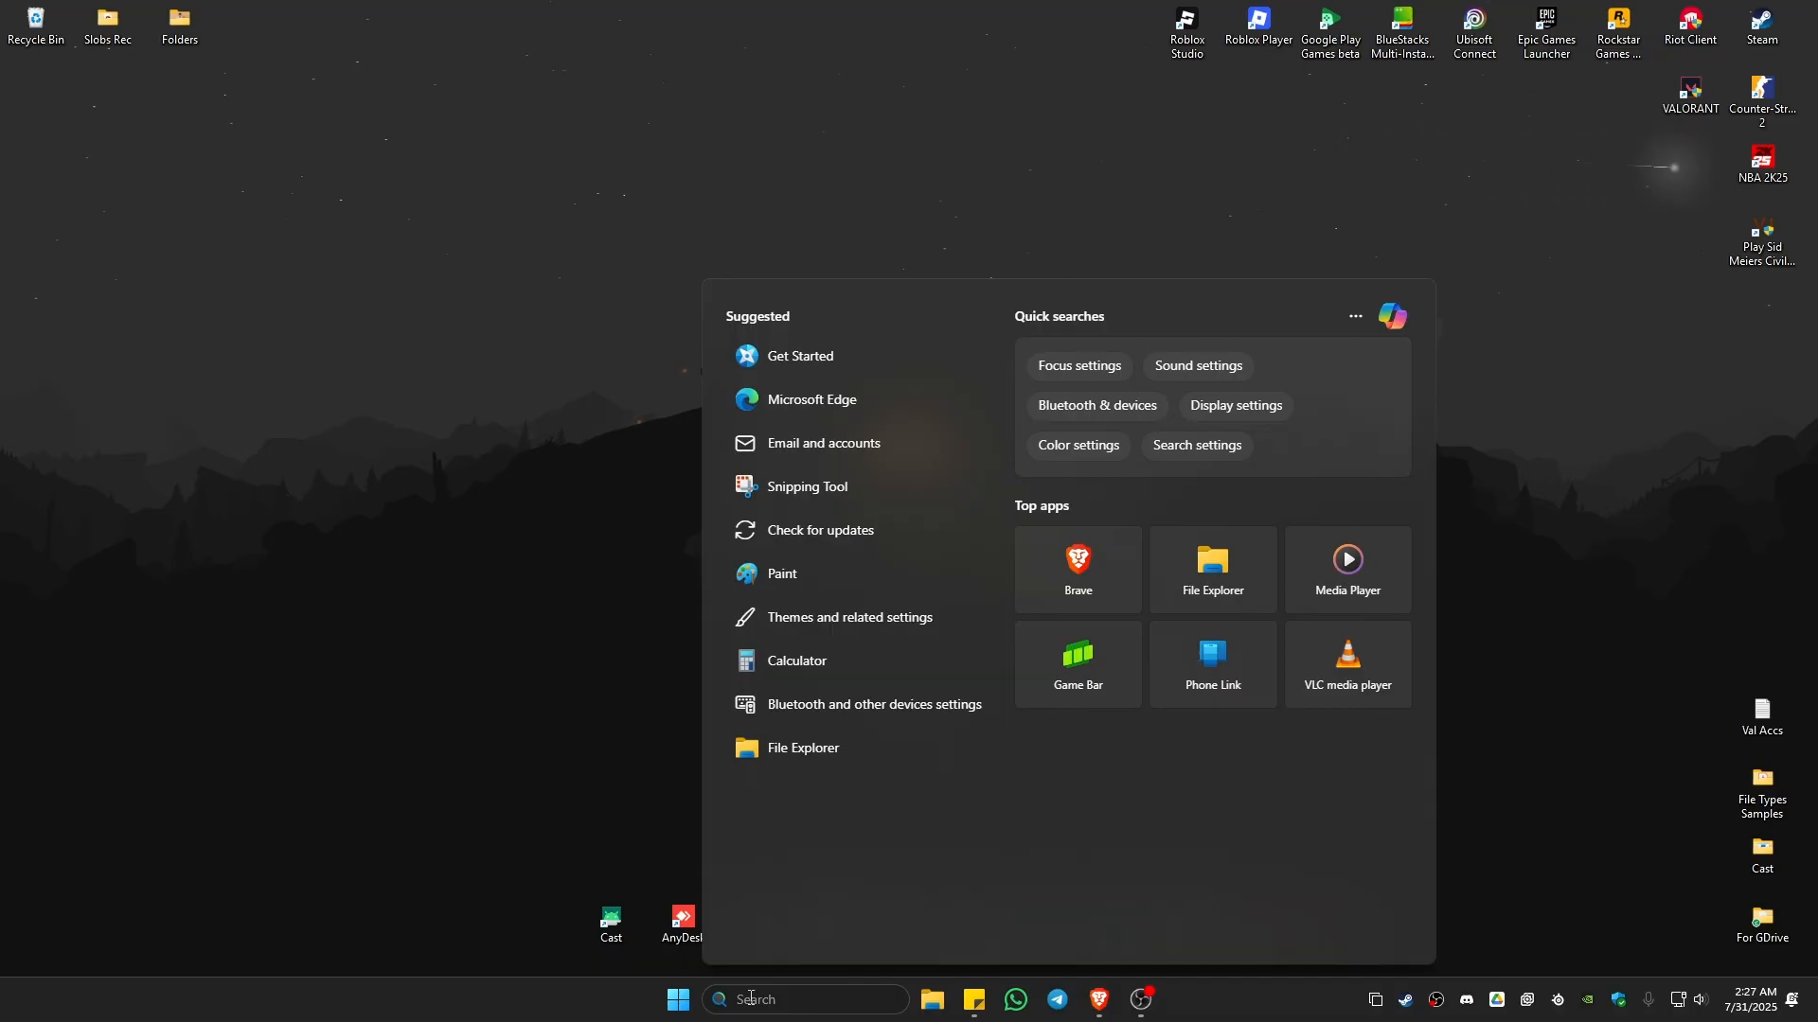
# Search Windows for "candy", then "store", and reopen Microsoft Store.
pyautogui.write('candy')
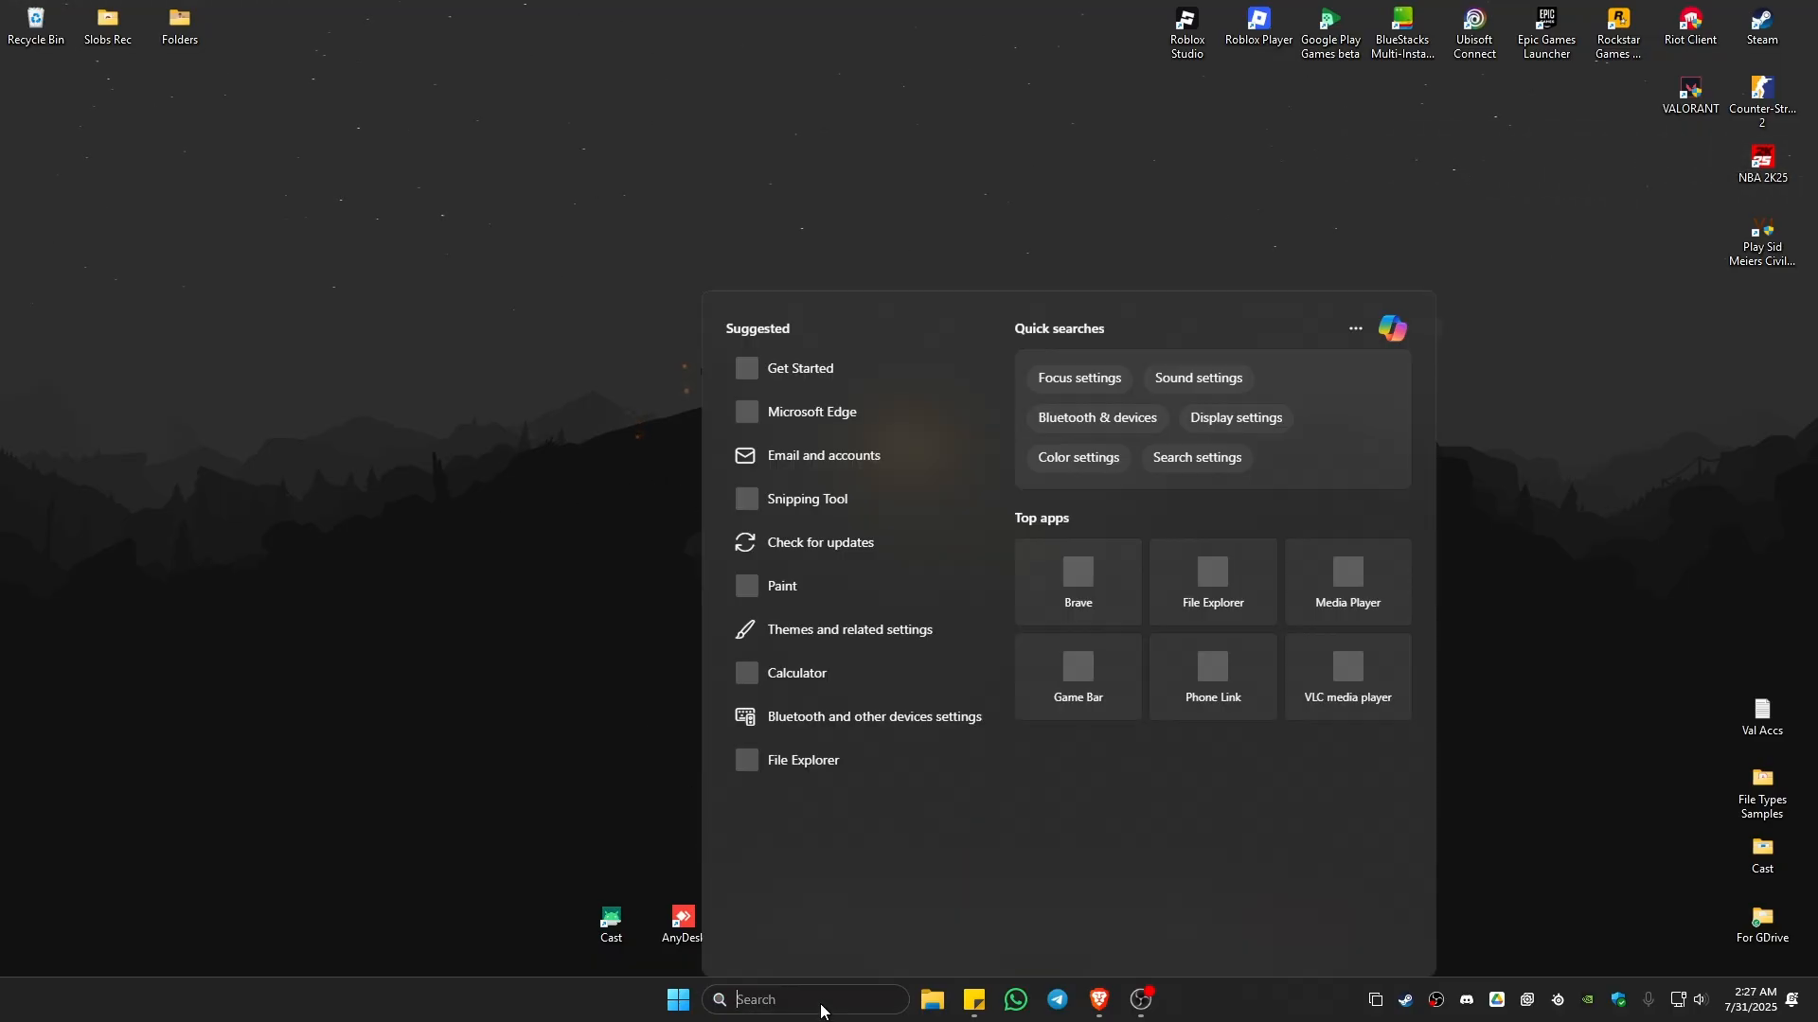
pyautogui.write('store')
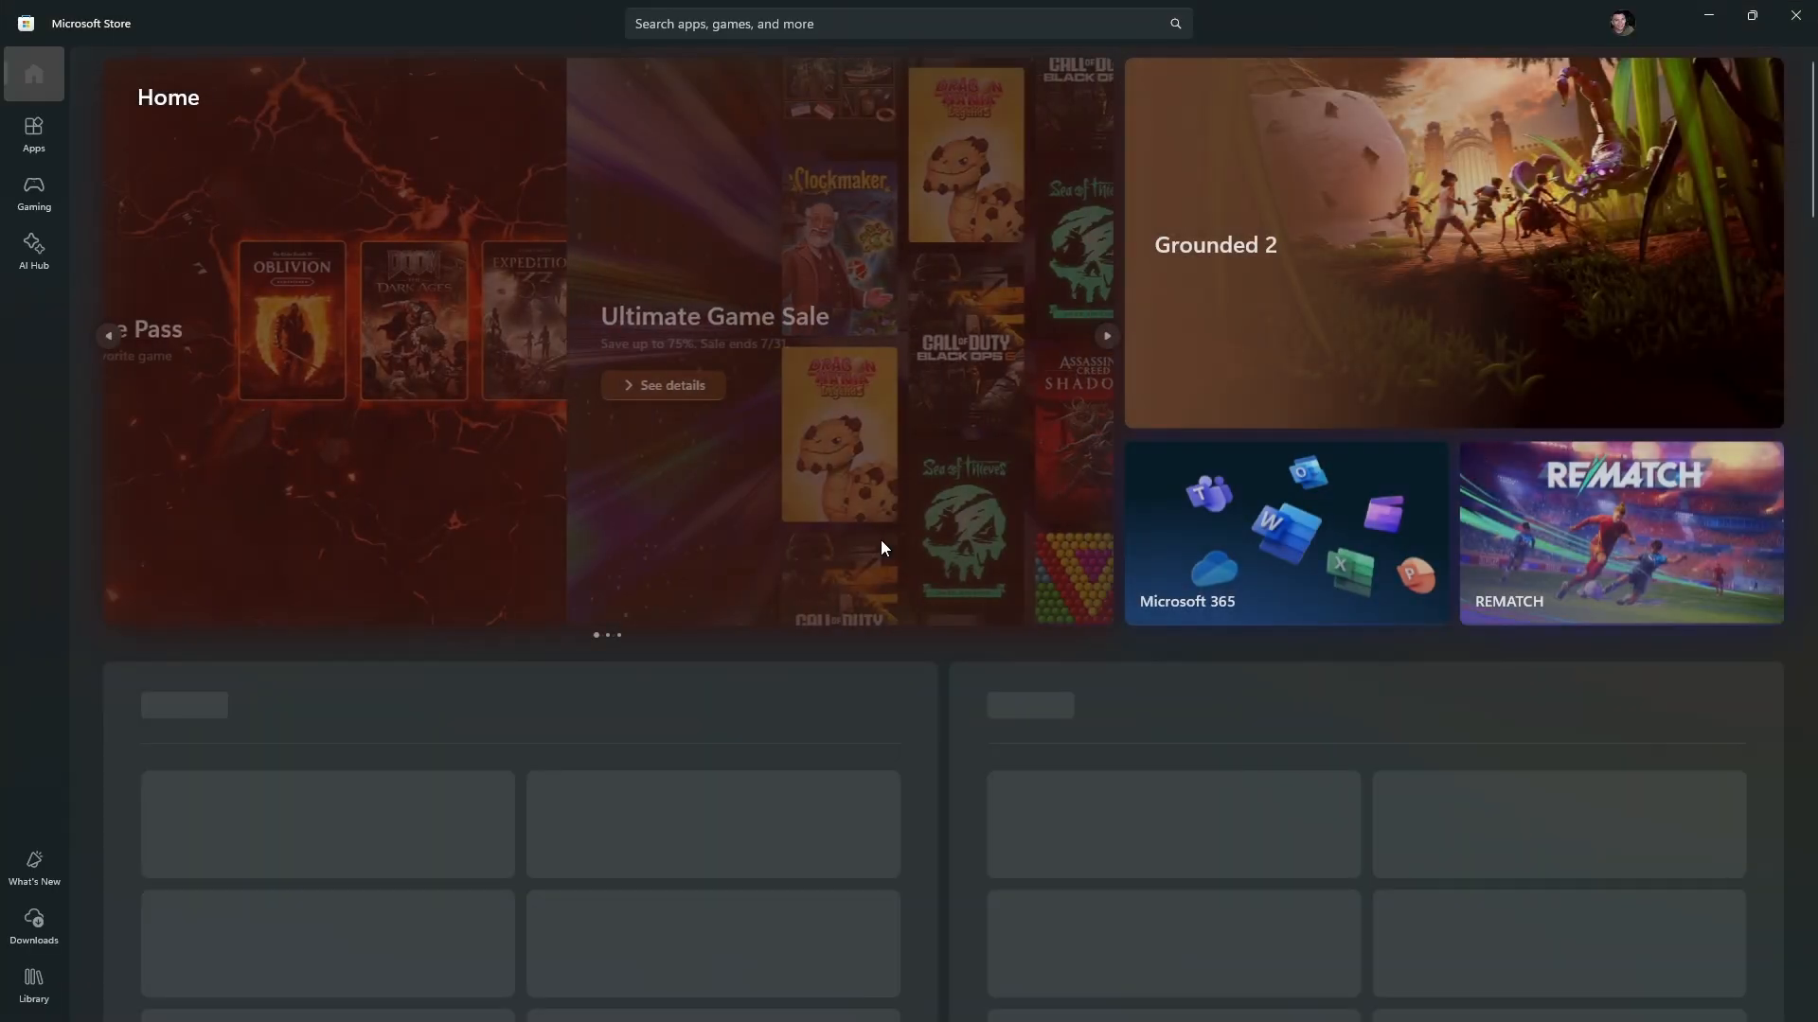
# Show the Downloads library with Candy Crush Saga listed as modified moments ago.
pyautogui.click(35, 921)
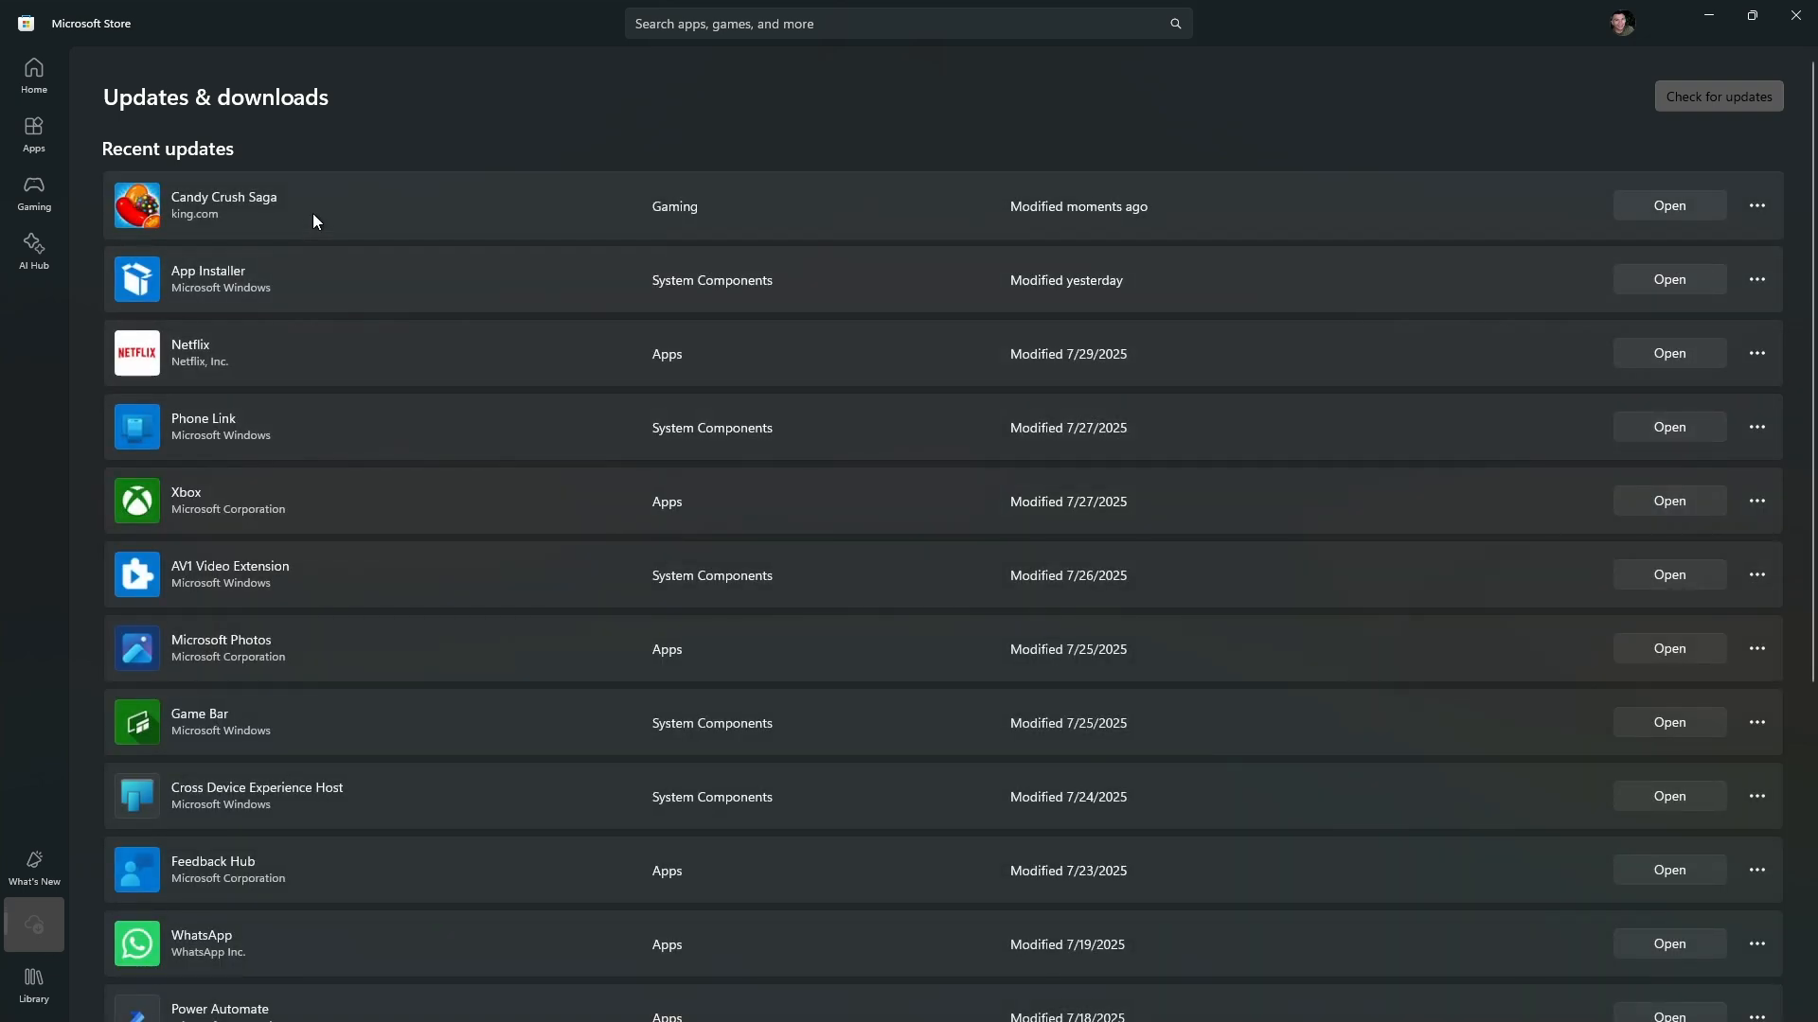
pyautogui.moveTo(288, 195)
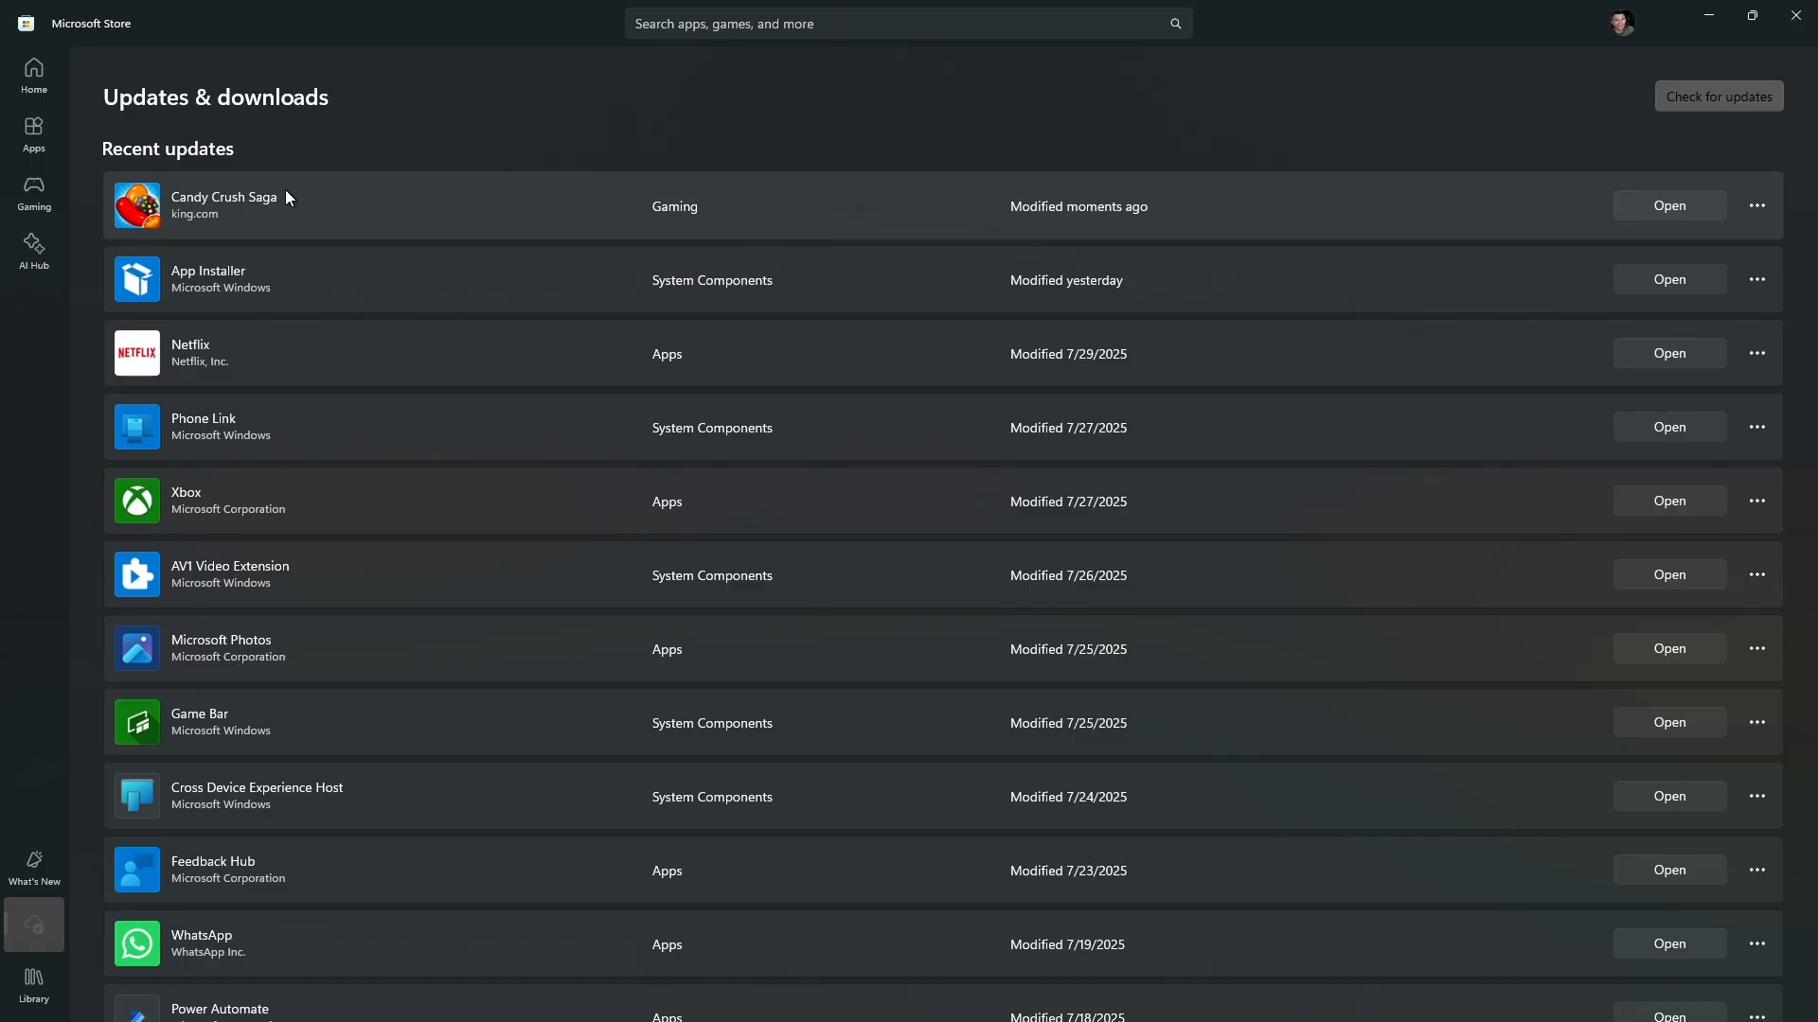
pyautogui.moveTo(294, 224)
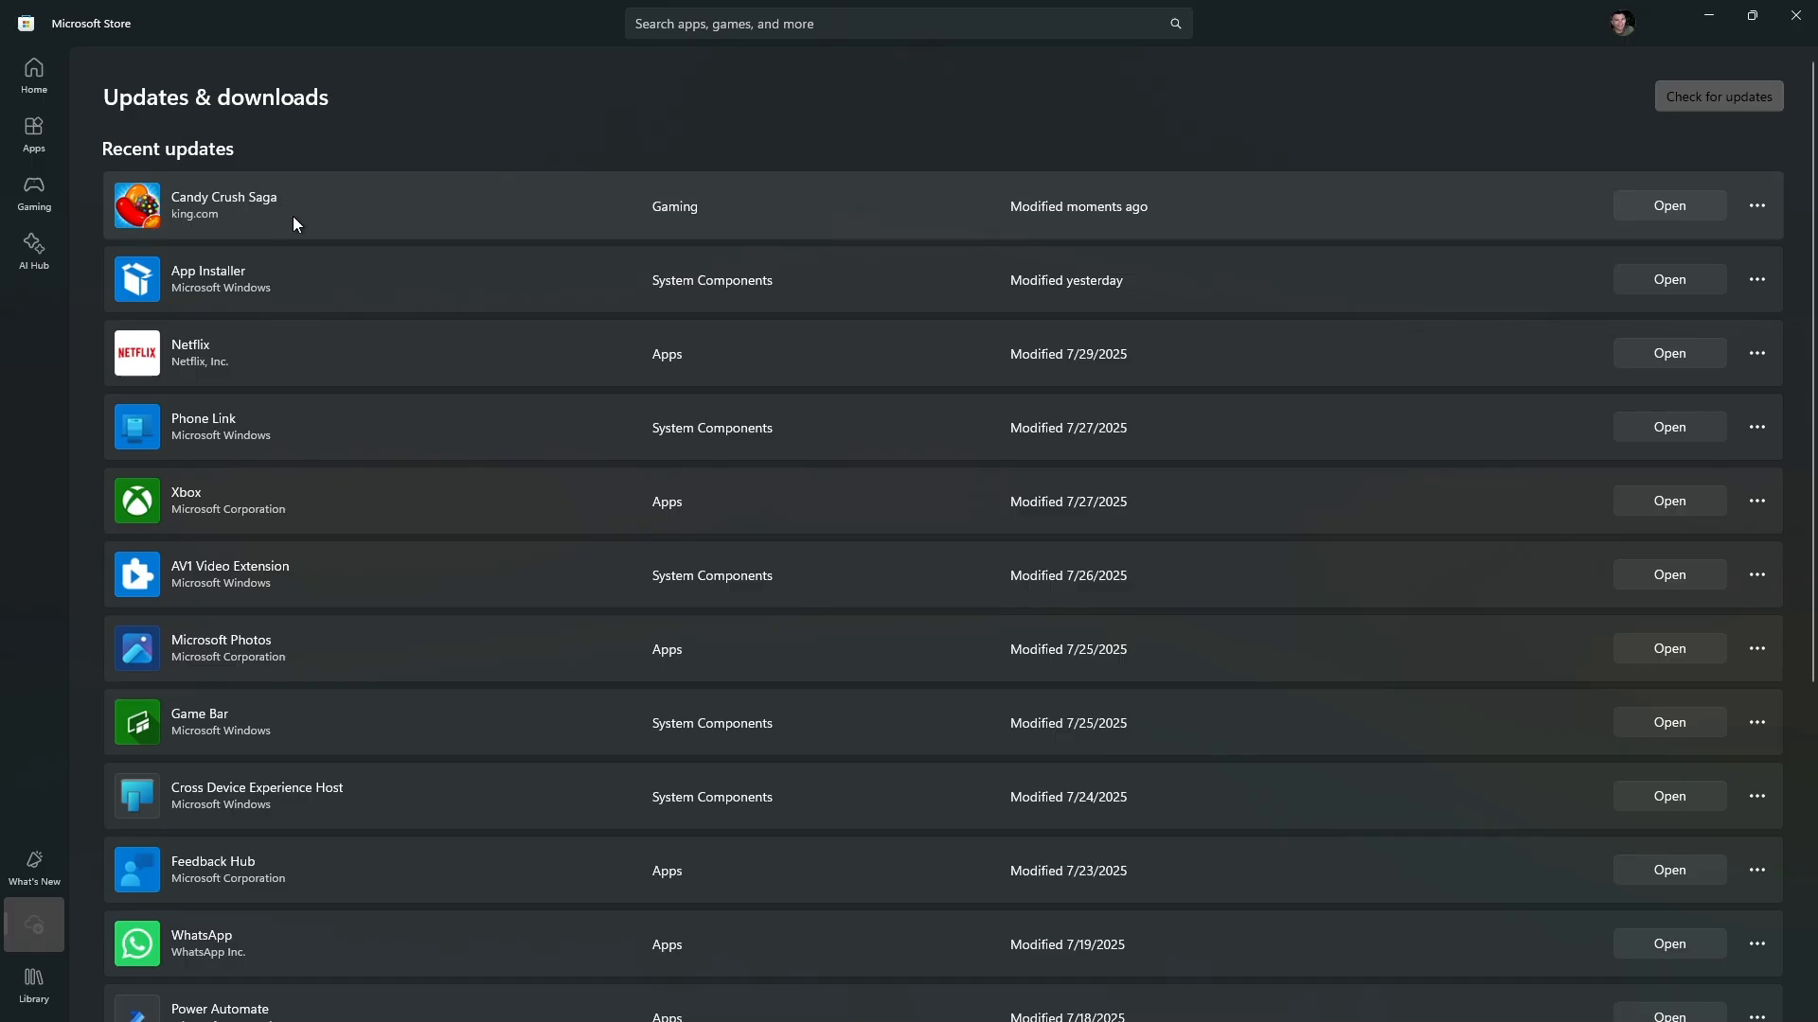